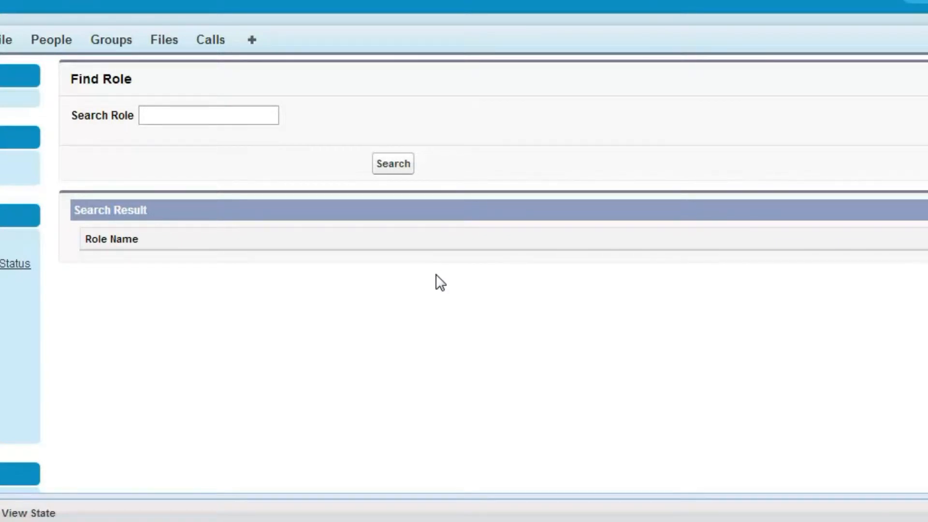
Search roles for 'manager' to list matches such as AI Manager and Change Manager.
left_click(190, 116)
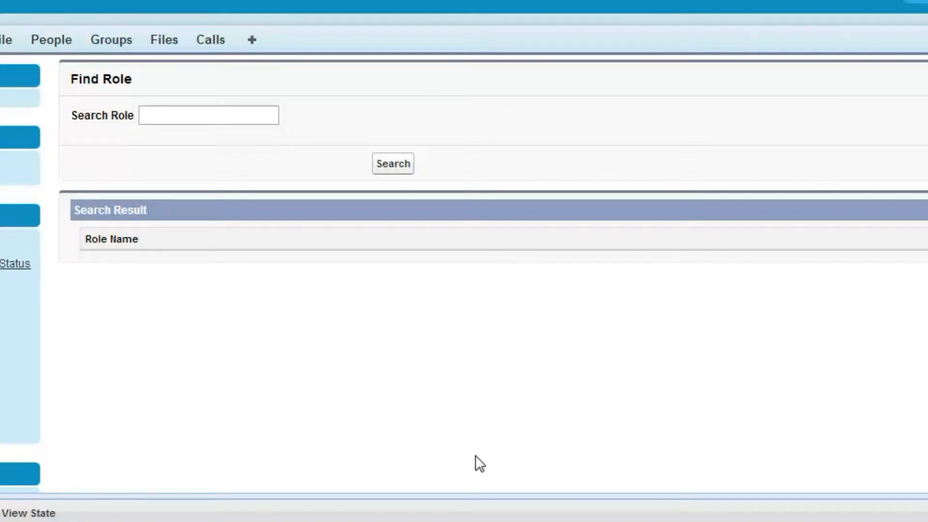
left_click(216, 116)
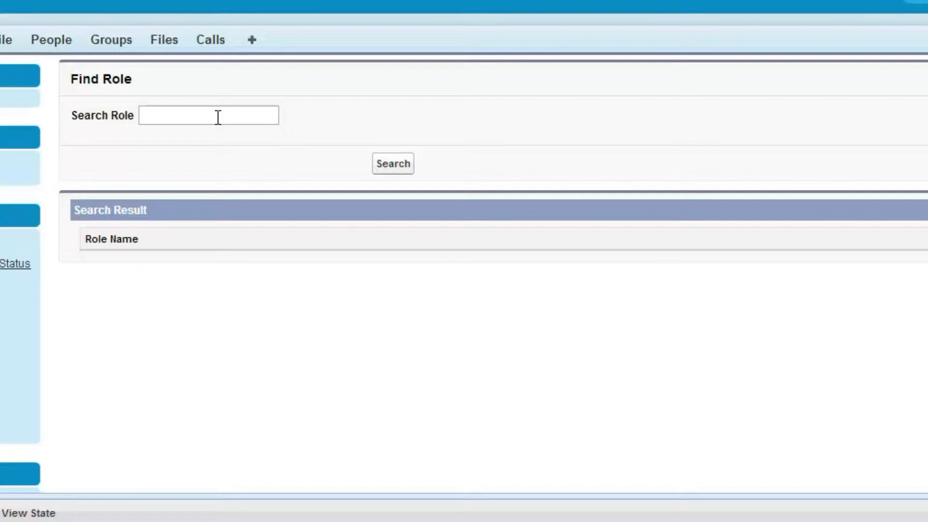
left_click(208, 116)
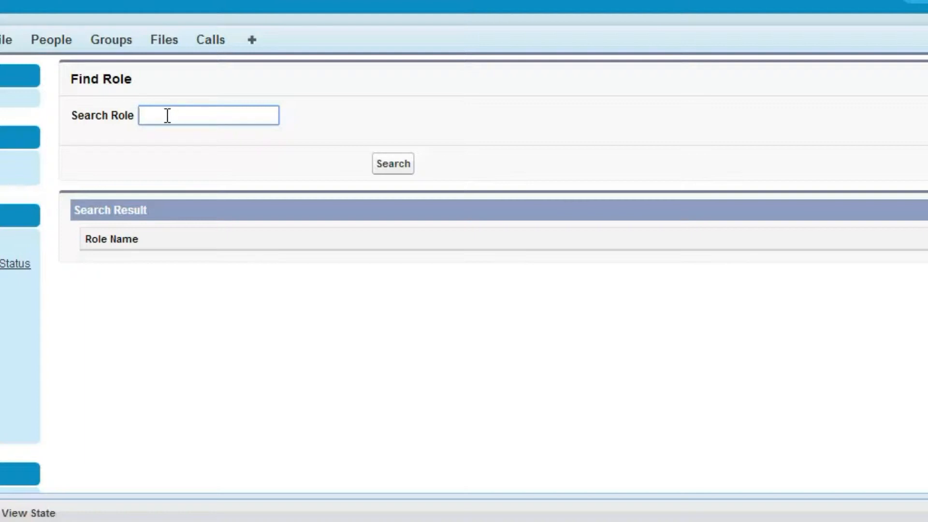
left_click(167, 116)
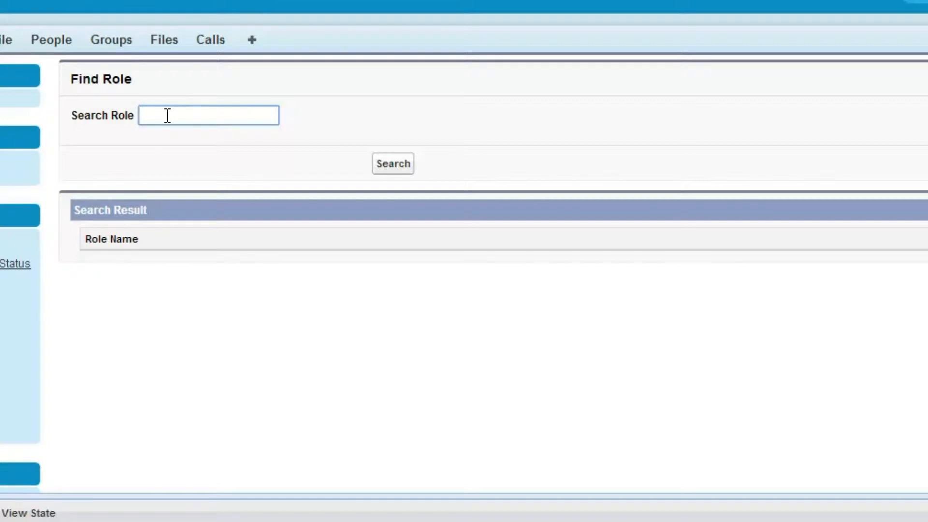
type("manager")
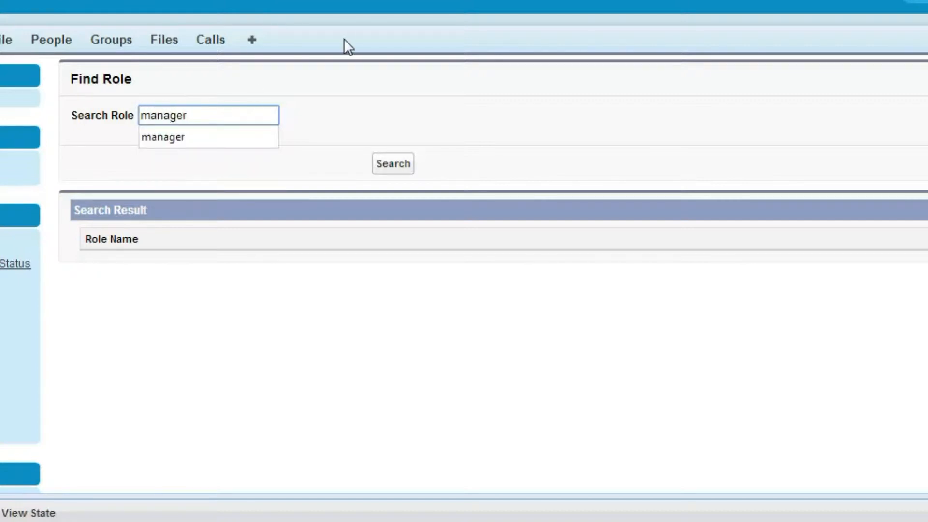
left_click(392, 163)
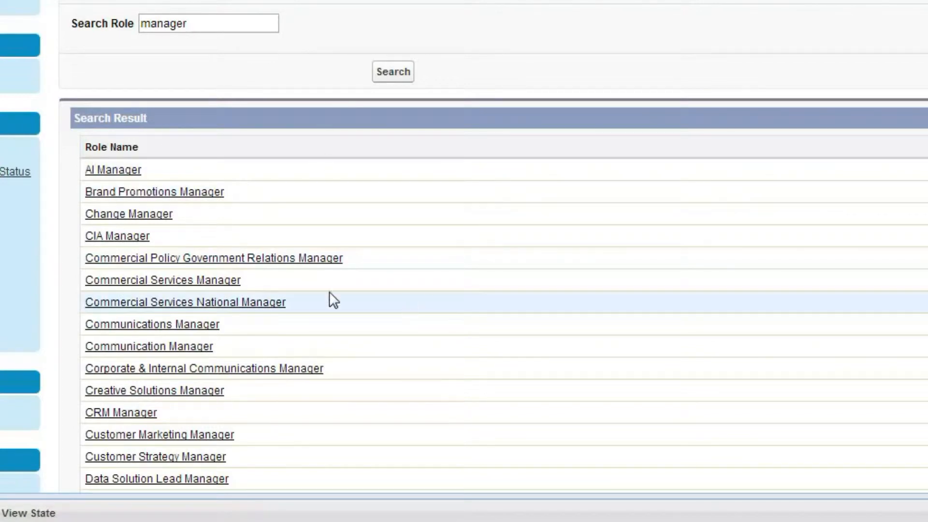
mouse_move(131, 197)
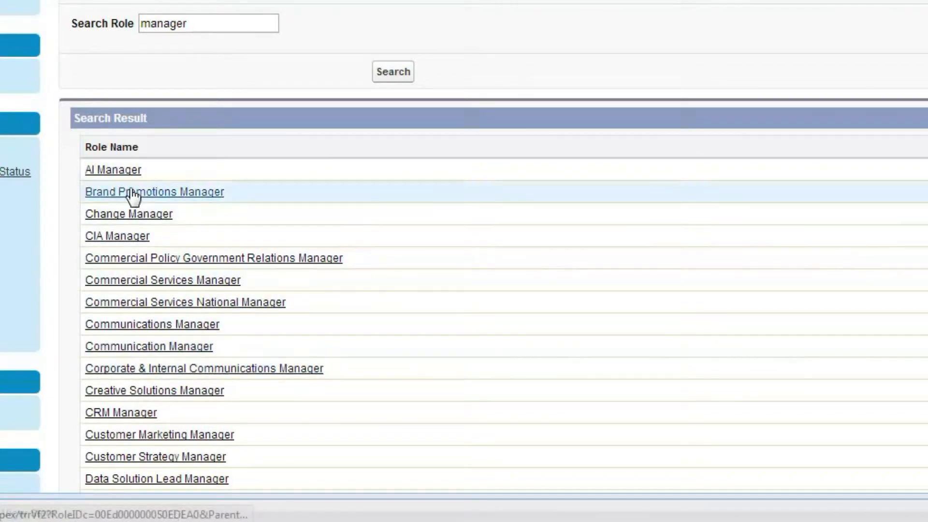
left_click(128, 214)
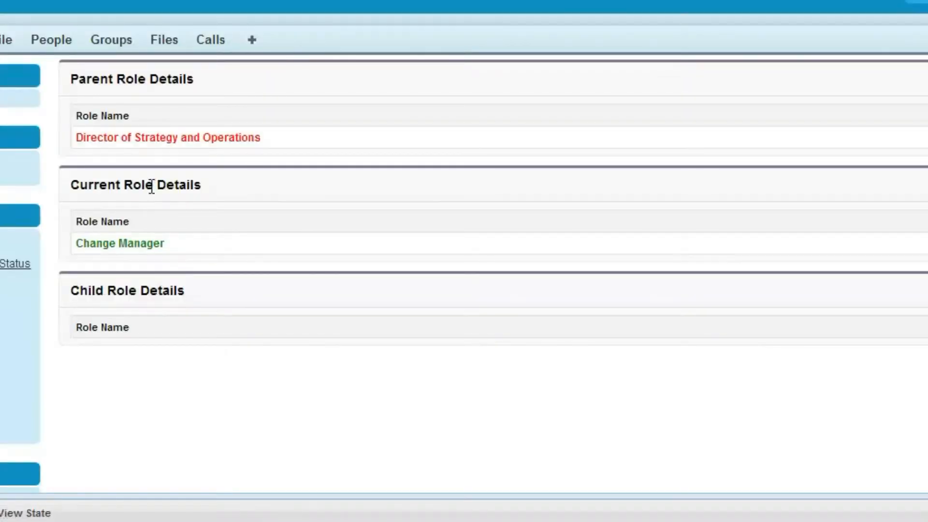
mouse_move(131, 149)
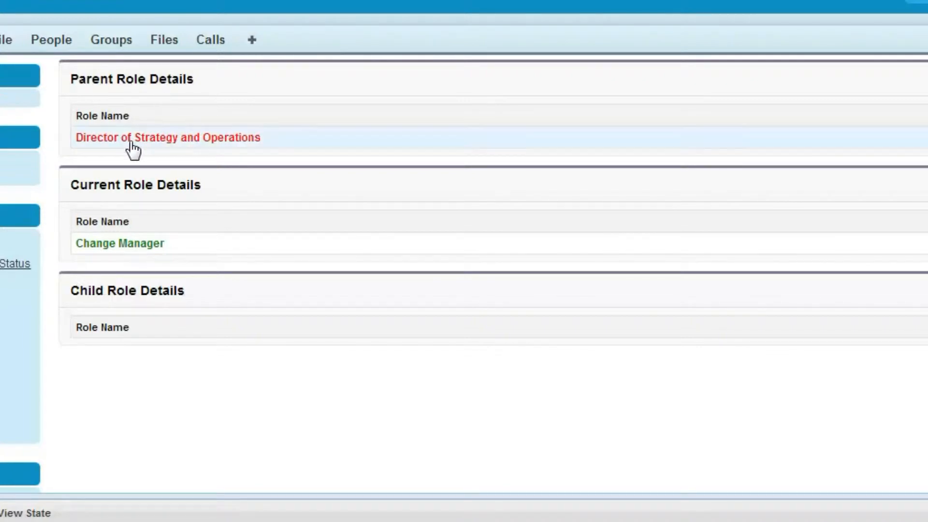
mouse_move(114, 250)
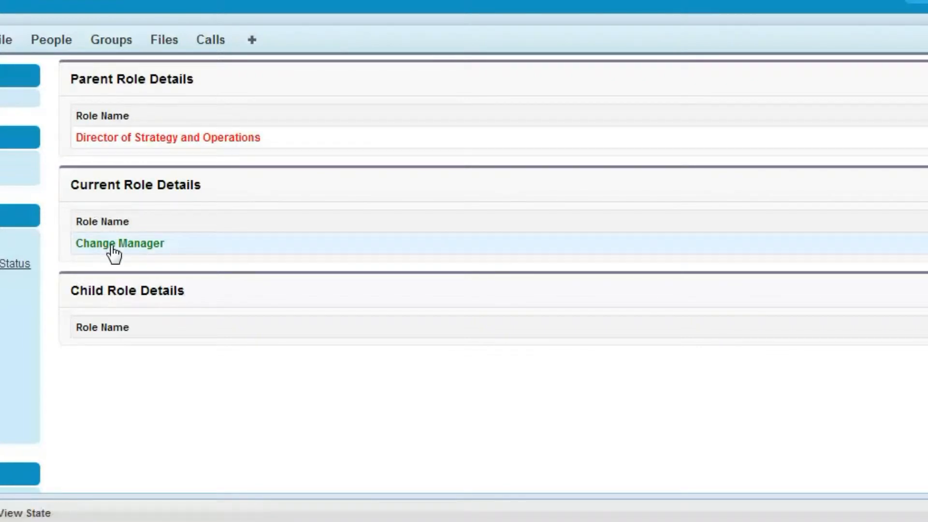
mouse_move(118, 265)
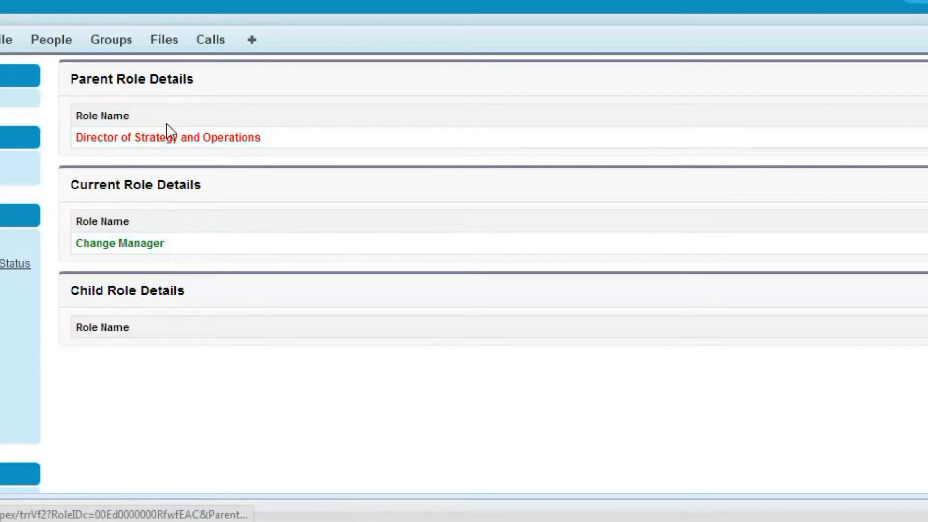
left_click(166, 137)
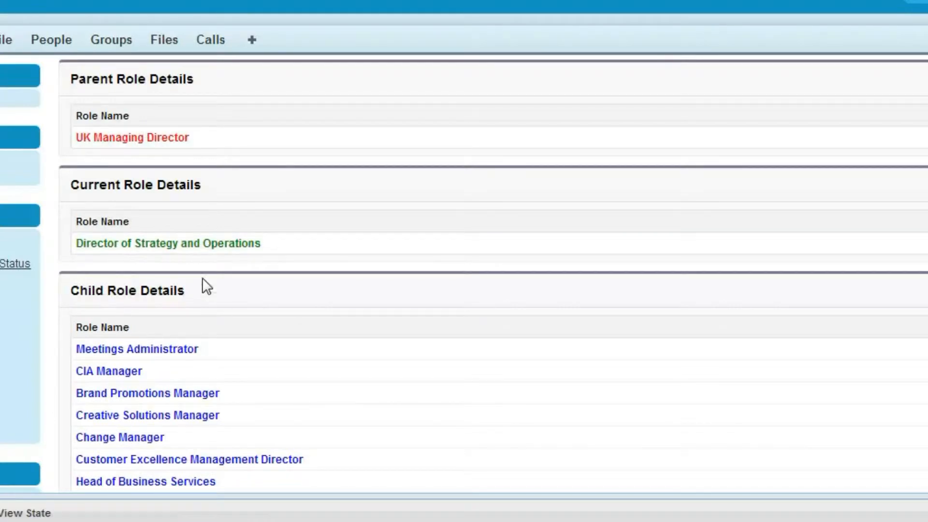
left_click_drag(75, 242, 188, 243)
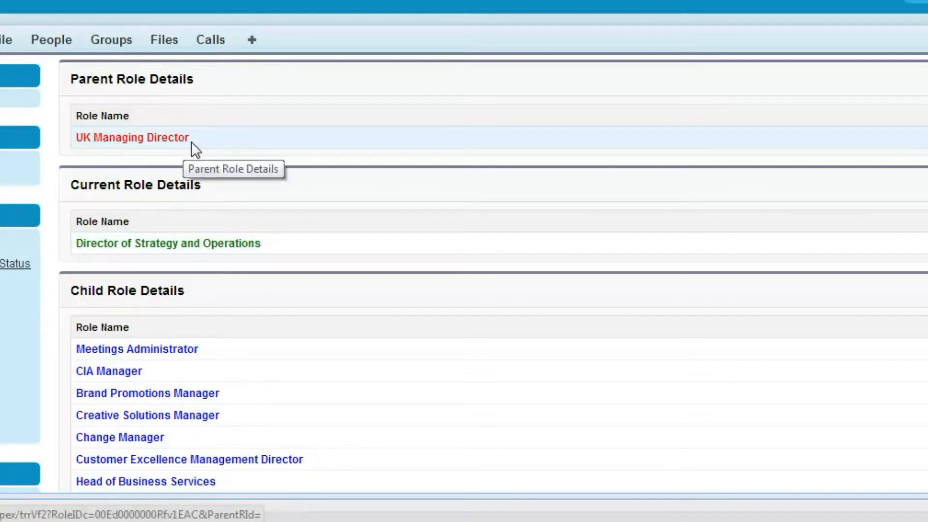
scroll("down", 3)
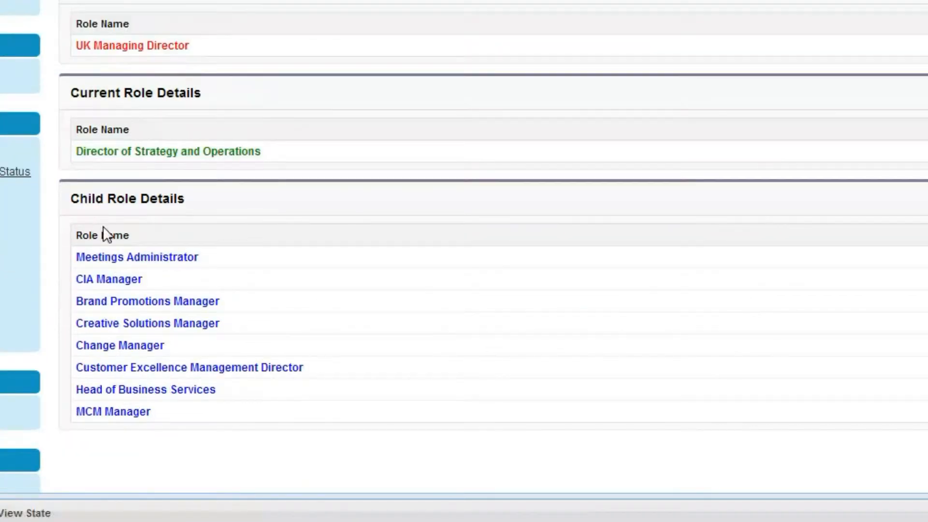
mouse_move(519, 326)
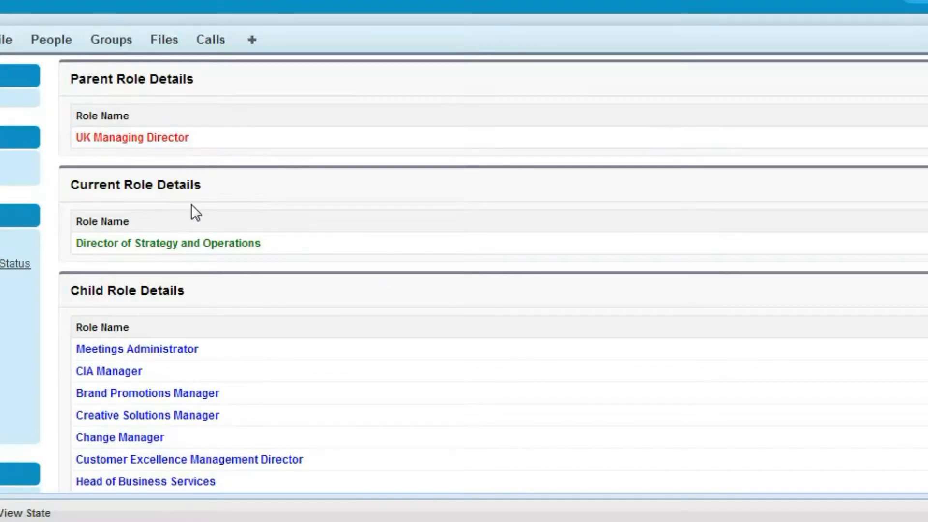
scroll("down", 3)
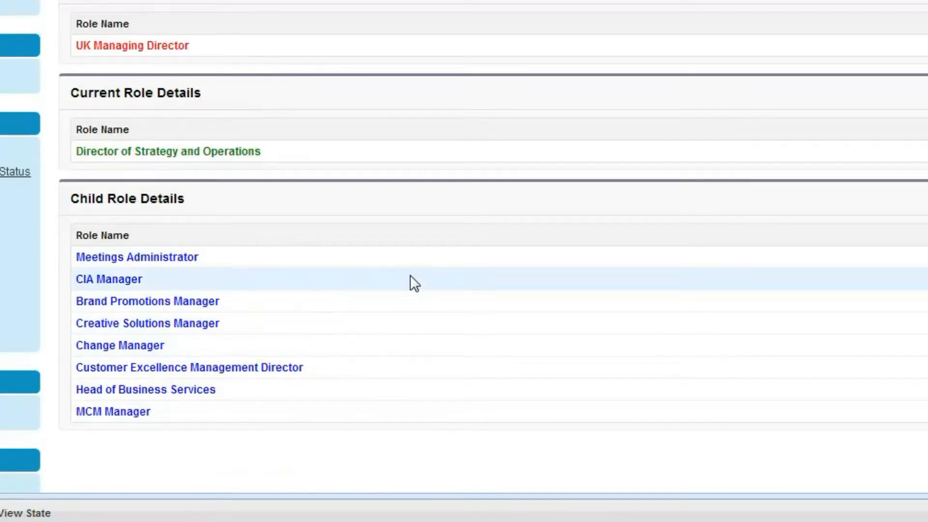
mouse_move(417, 264)
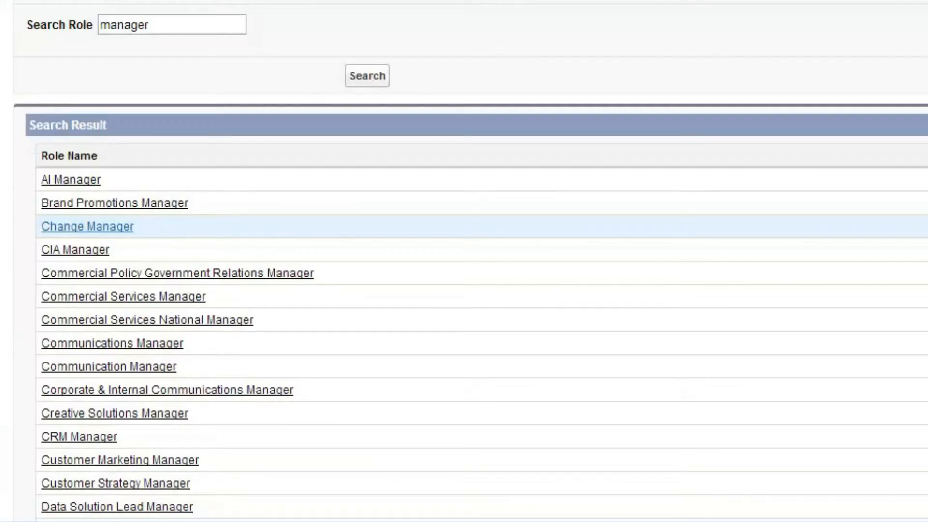
Request /apex/displayroleH and create the missing displayroleH page from the error prompt.
left_click(87, 227)
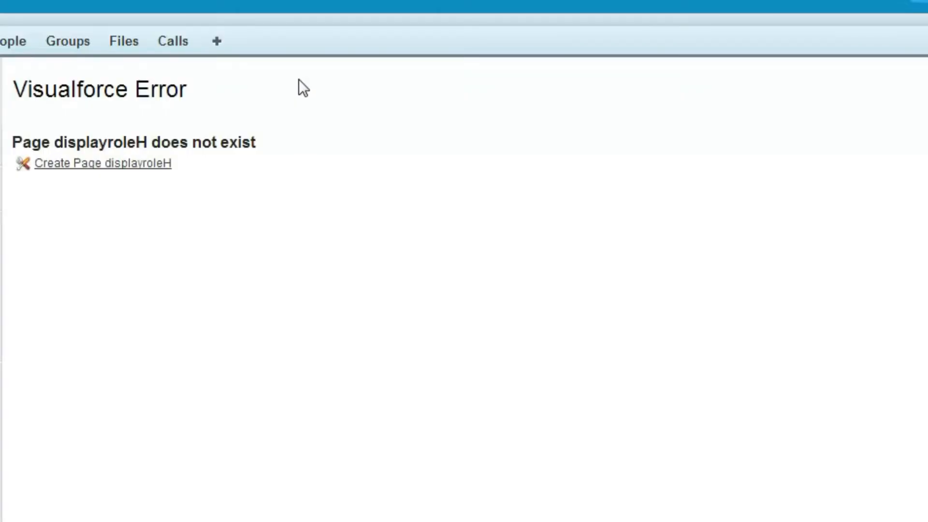
mouse_move(176, 137)
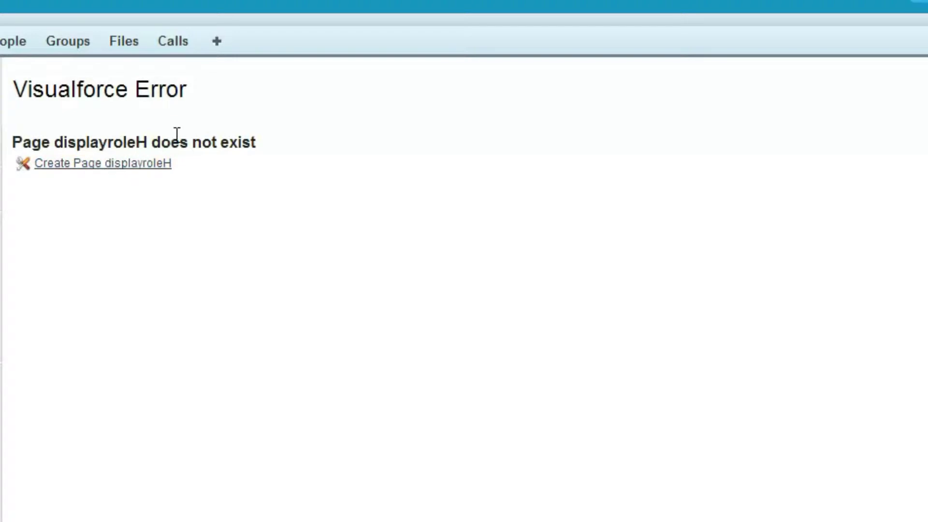
left_click(104, 163)
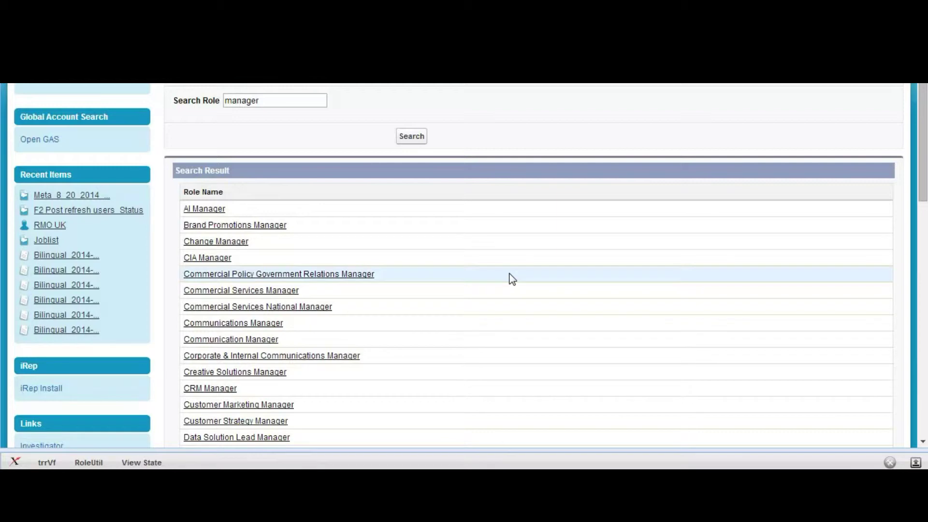
View the new displayroleH placeholder page and bring up its markup for editing.
left_click(278, 274)
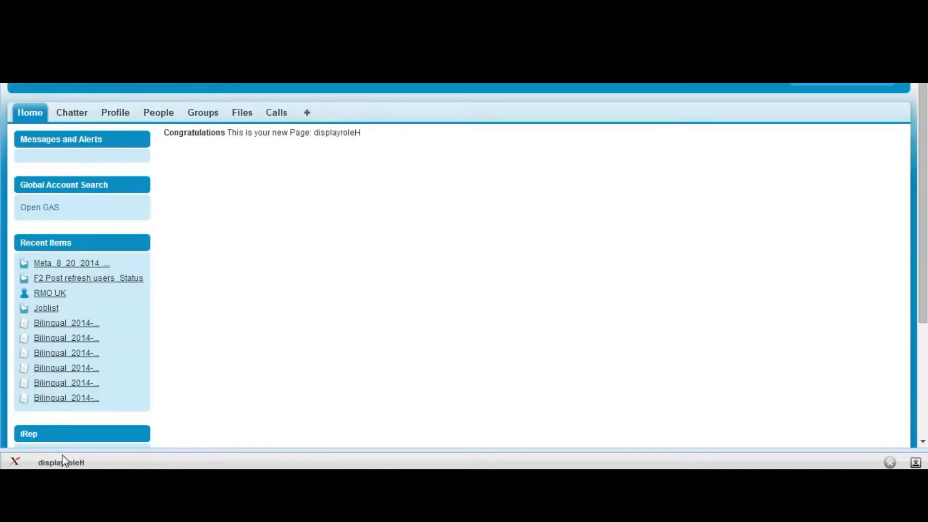
left_click(57, 462)
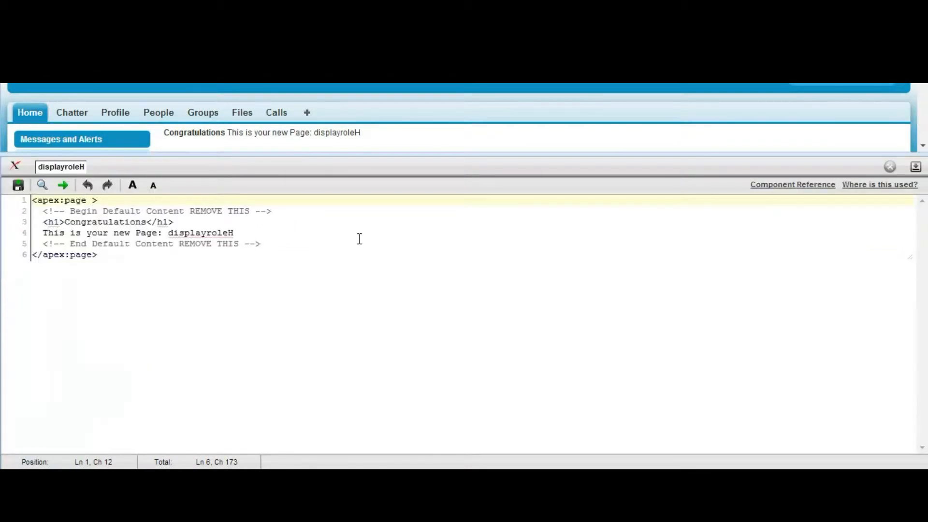
Set apex:page standardController="UserROle" extensions="RoleController".
type("standardController=\"User")
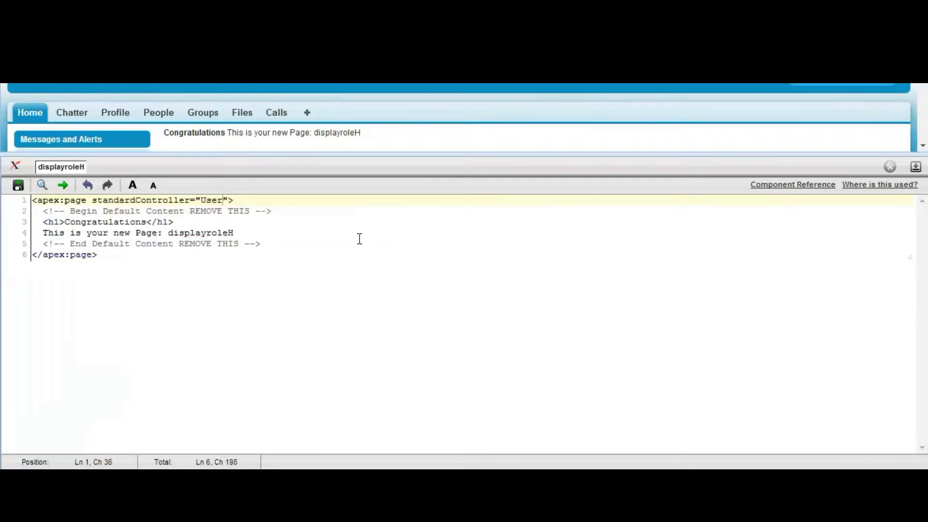
type("ROle")
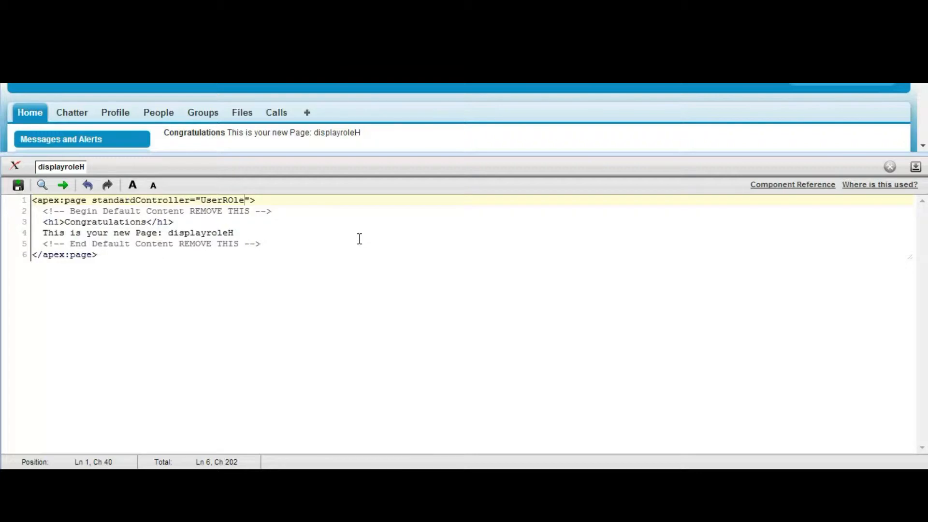
type("\" \"")
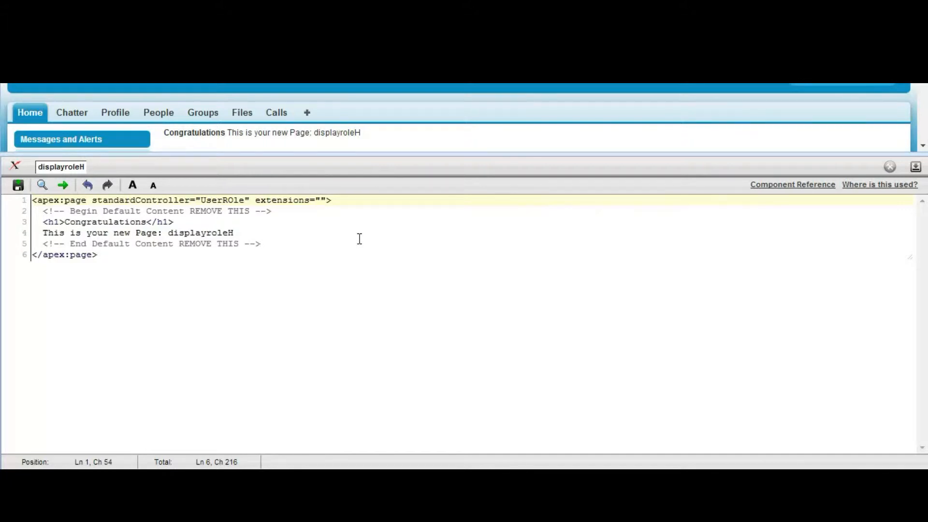
type("Role")
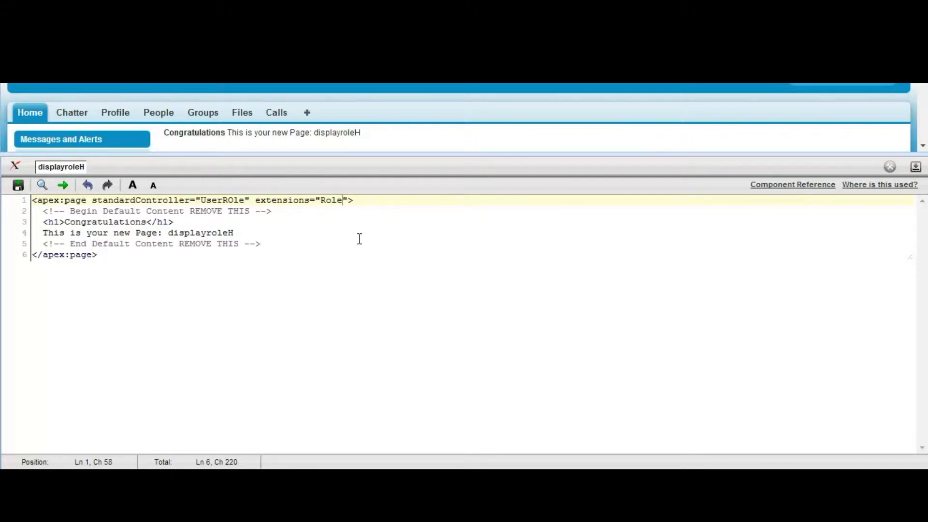
type("Controller")
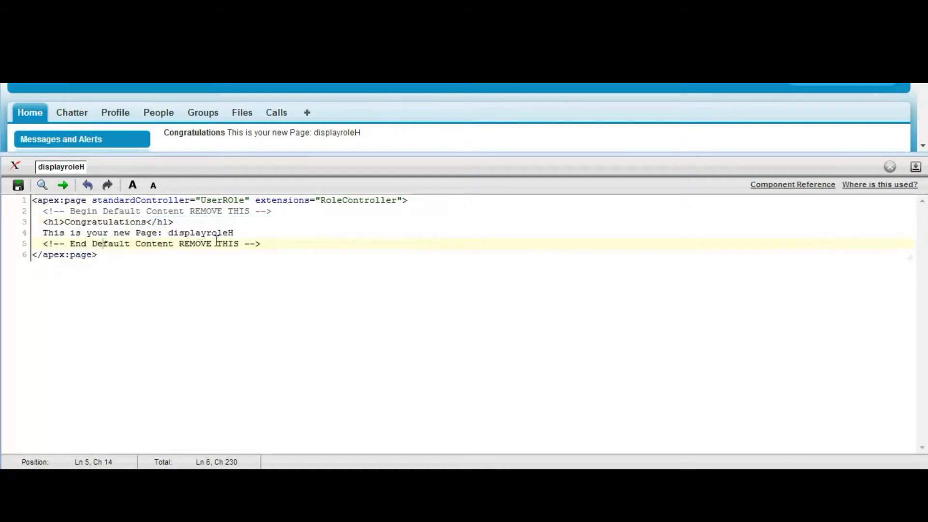
Remove the default placeholder content and save the displayroleH markup.
left_click_drag(41, 211, 259, 243)
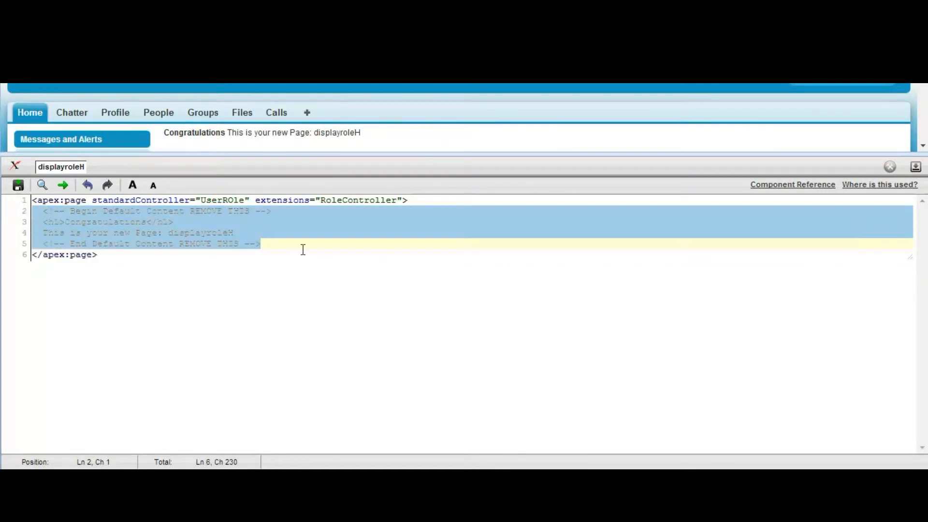
left_click(17, 185)
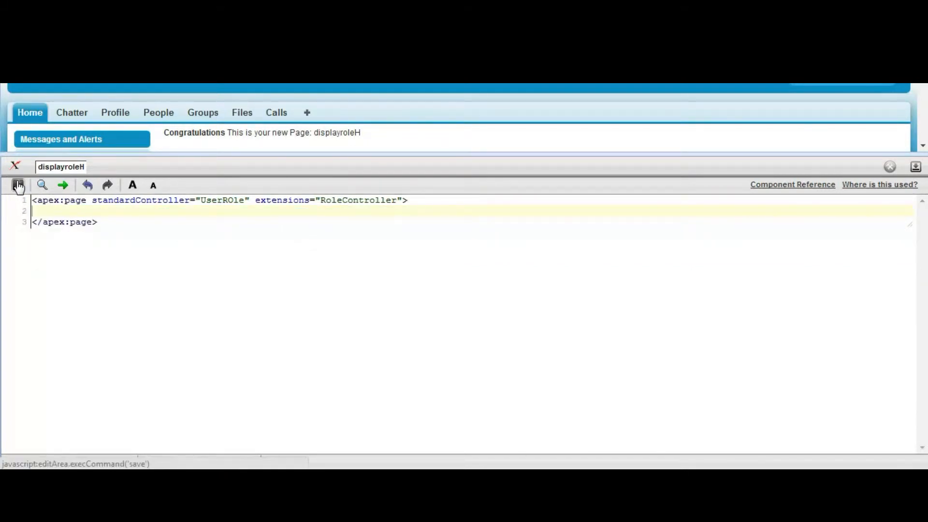
left_click(18, 184)
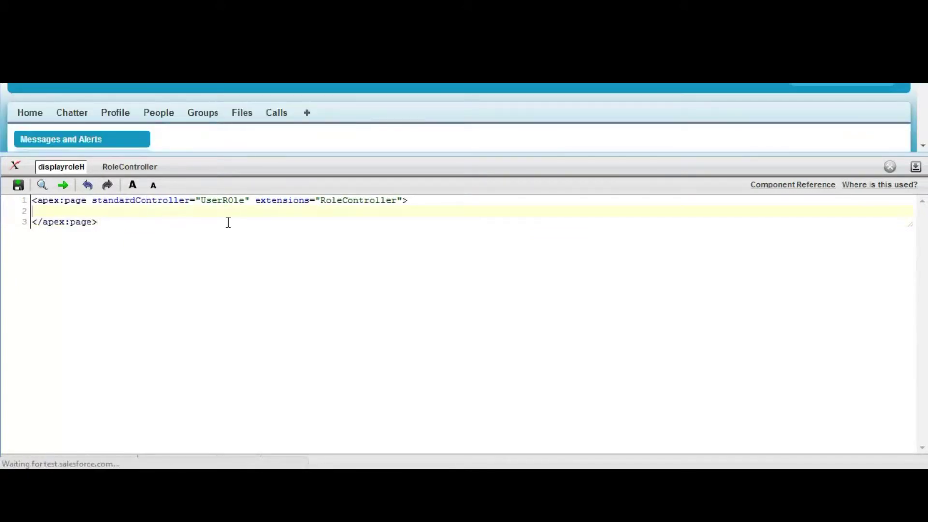
Add an apex:form with id="FormRole" to the page.
type("<ape")
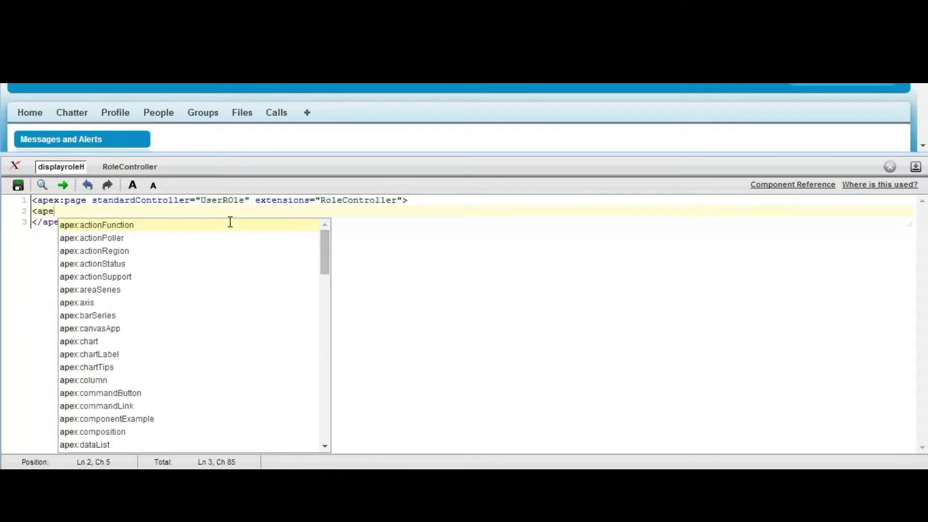
type("x:")
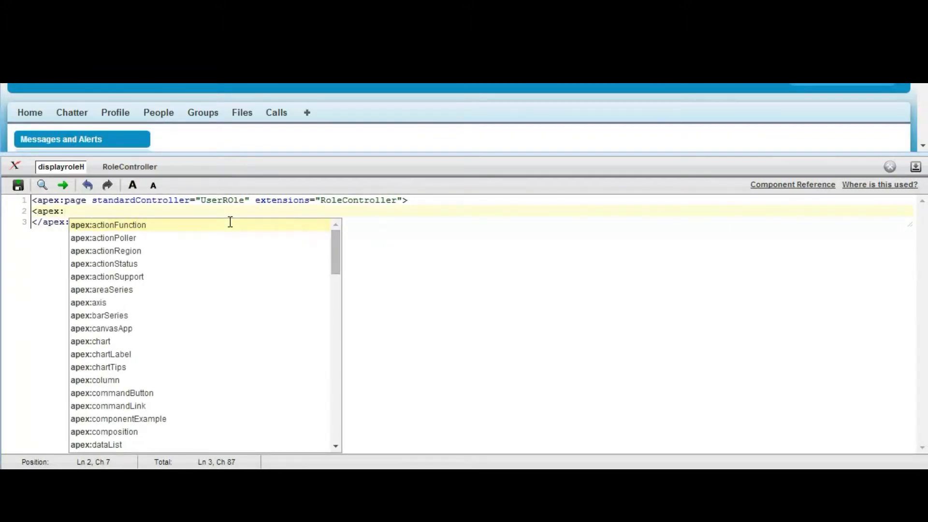
type("form>")
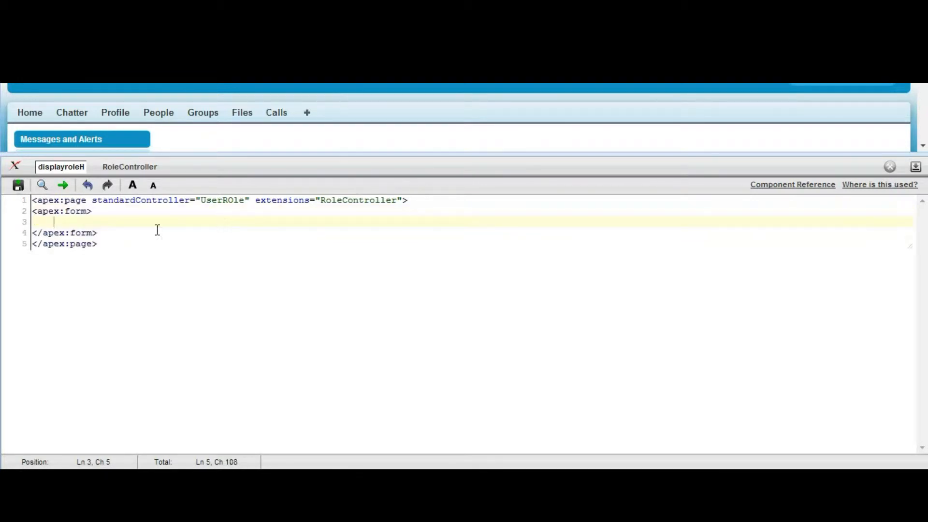
type("\" \"")
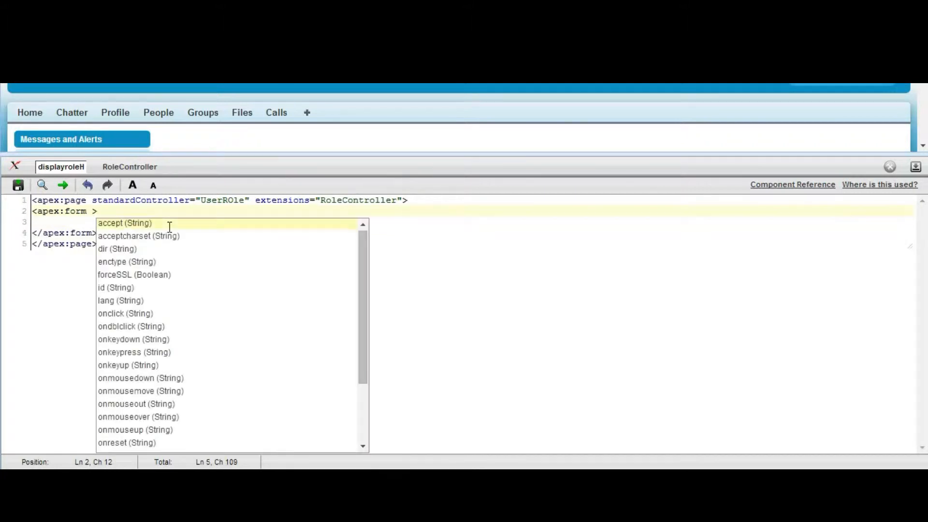
left_click(108, 288)
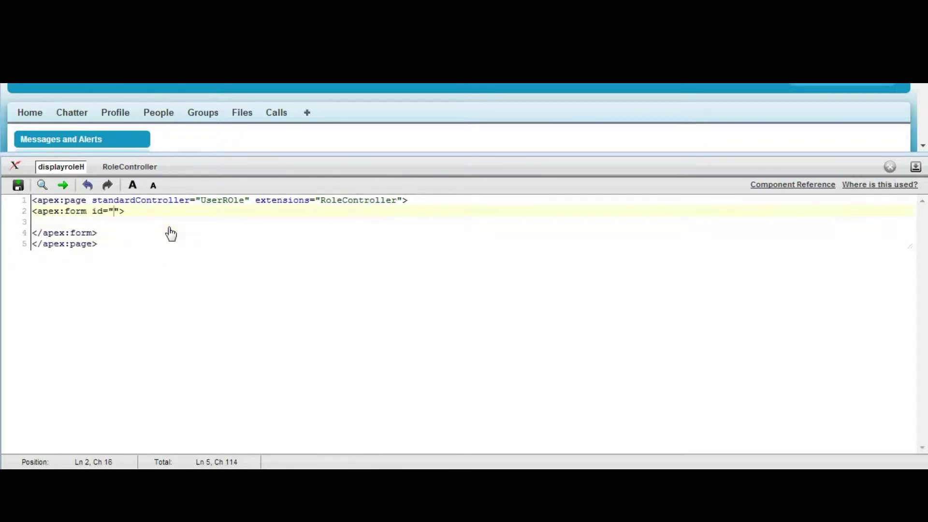
type("Form")
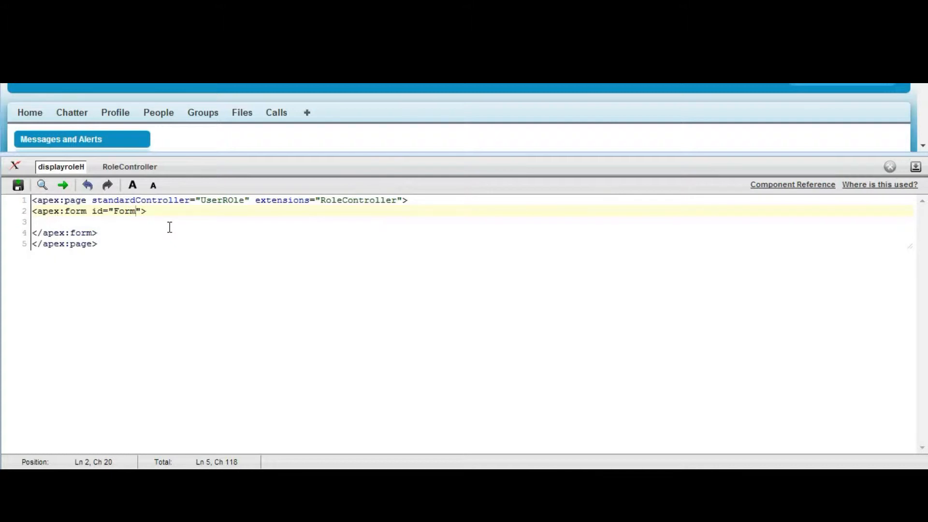
type("Role")
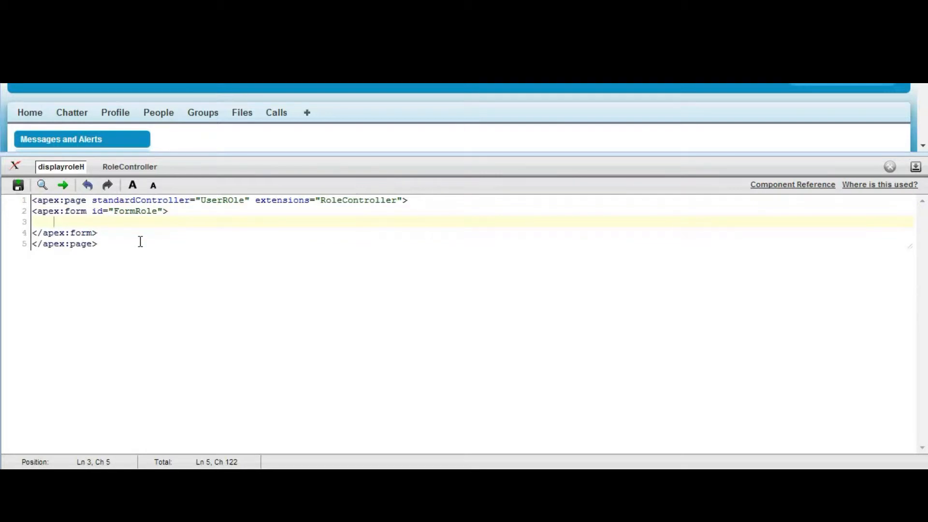
Add an apex:pageBlock titled "Find Role" inside the form.
type("<apex:pageBlock></apex:pageBlock>")
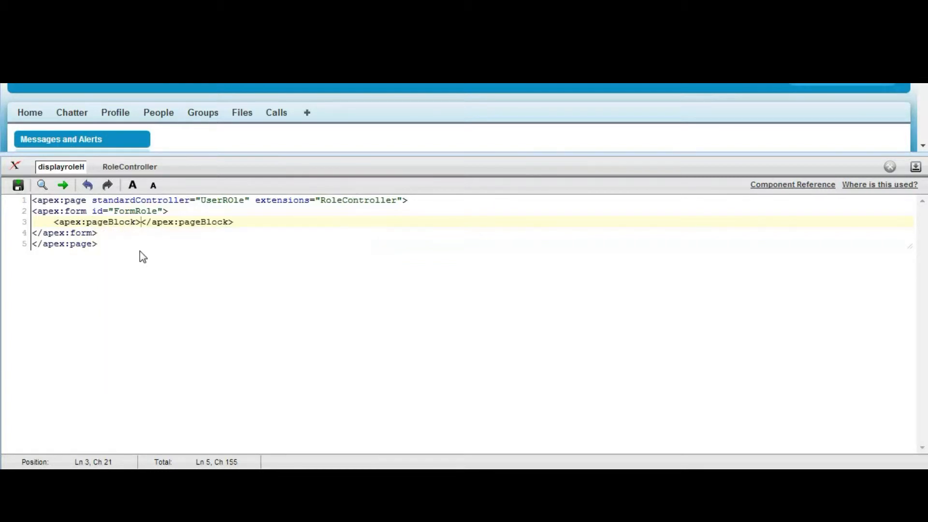
type("\" \"")
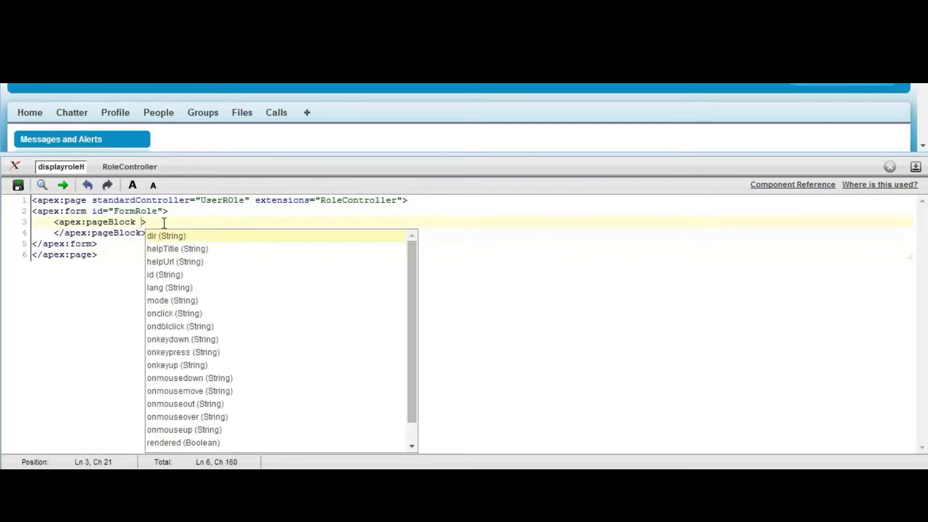
type("title=\"")
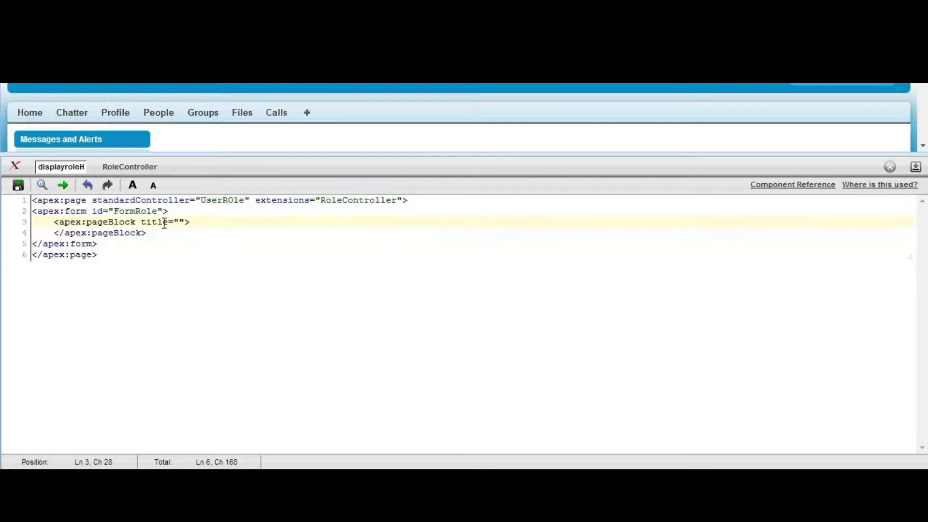
type("Find R")
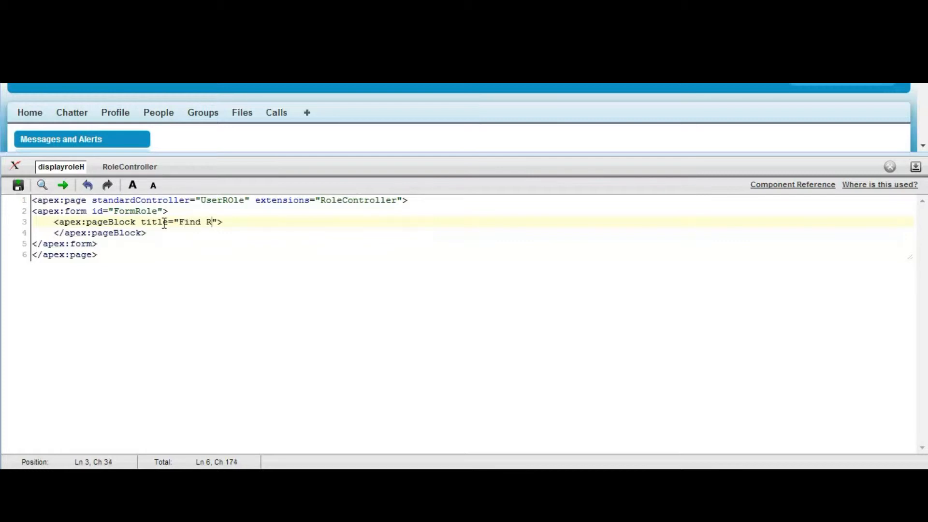
type("ole")
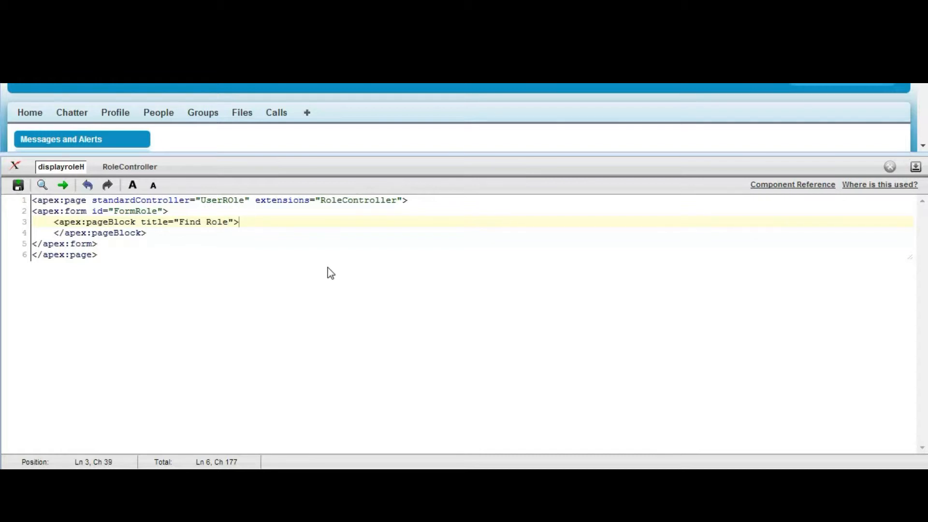
Add an apex:outputLabel containing <h5>Serach Role</h5> in the page block.
type("<")
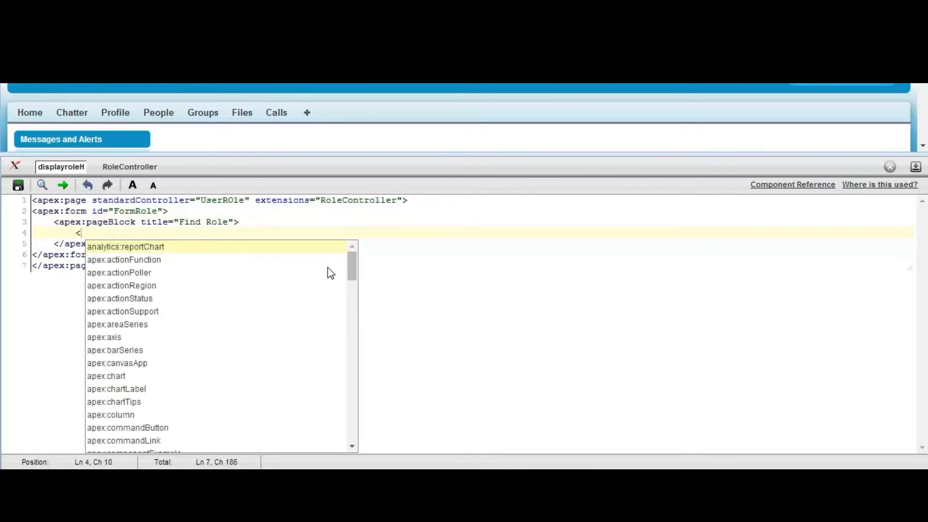
type("apex:l")
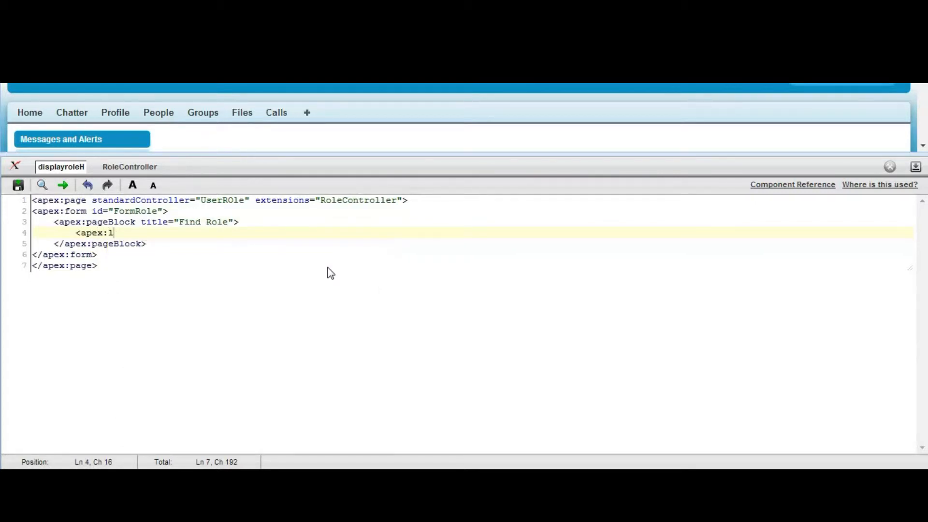
type("u")
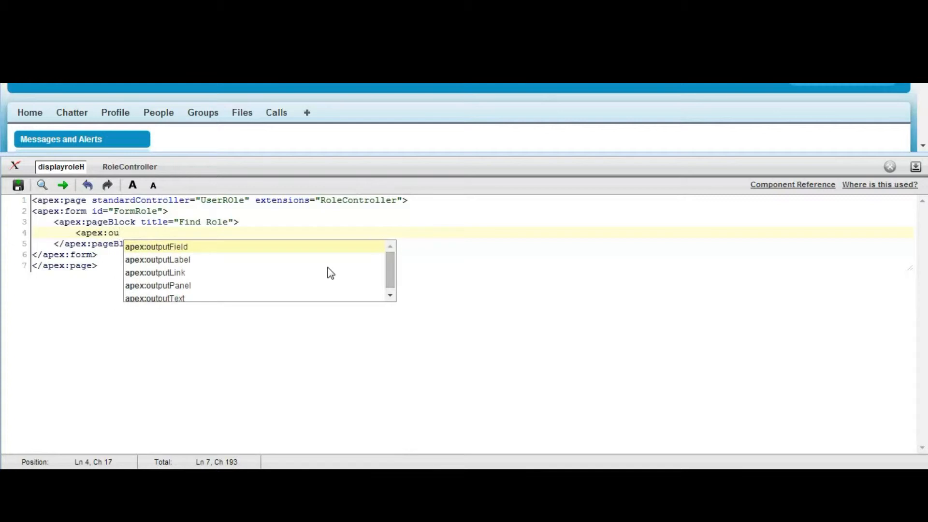
left_click(154, 258)
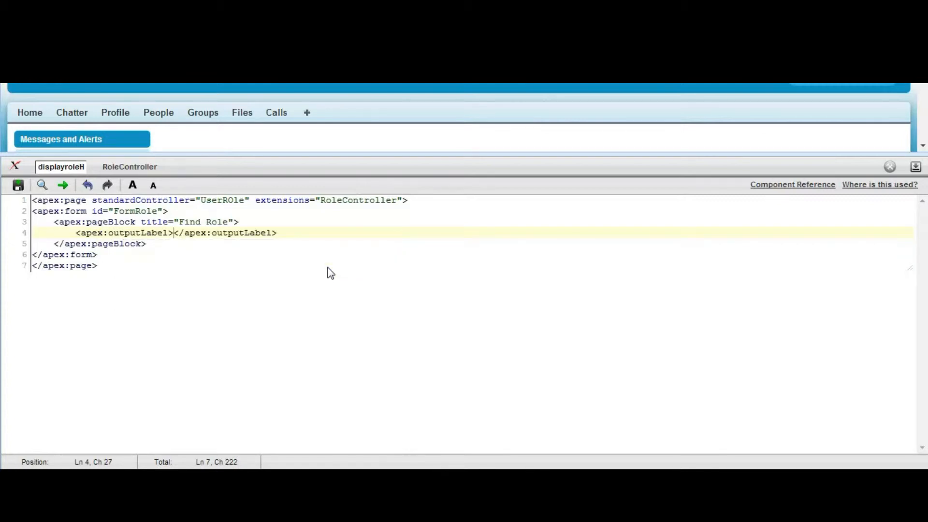
type("<h<")
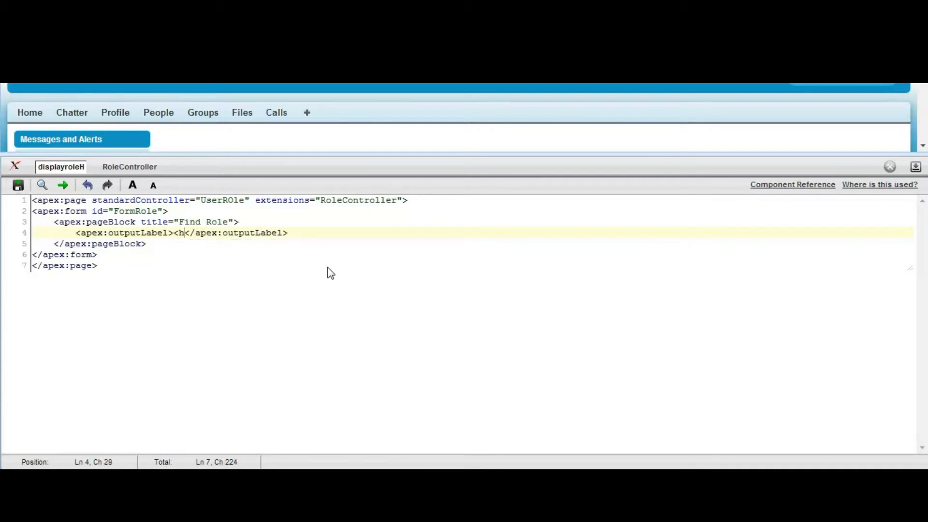
type("5></")
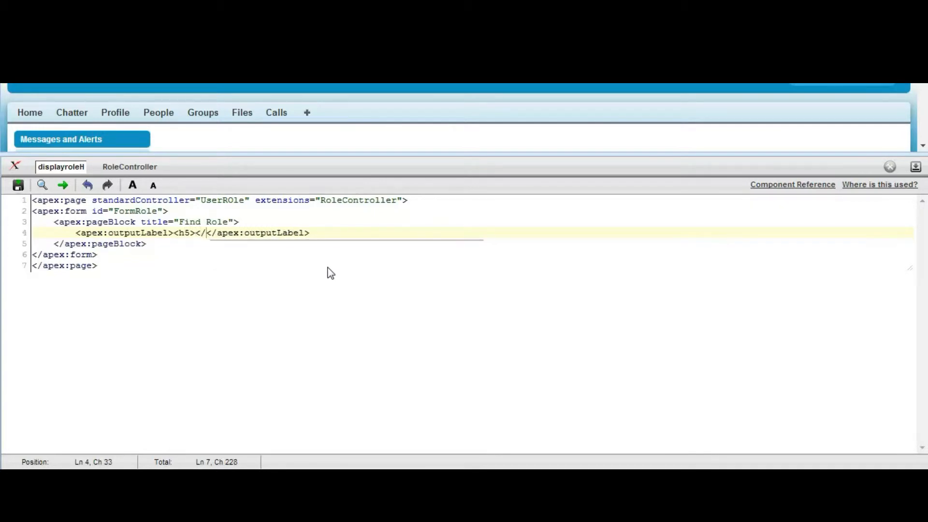
type("h5>")
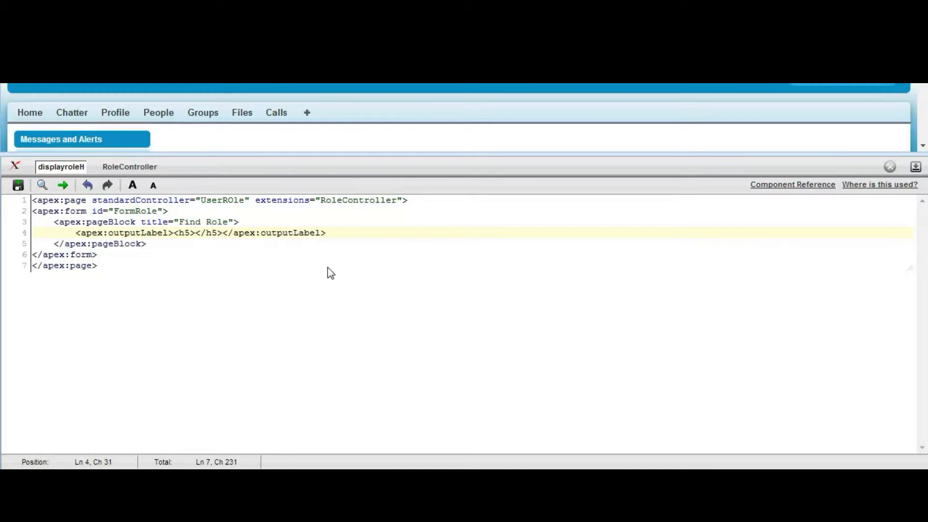
type("Serach Rol")
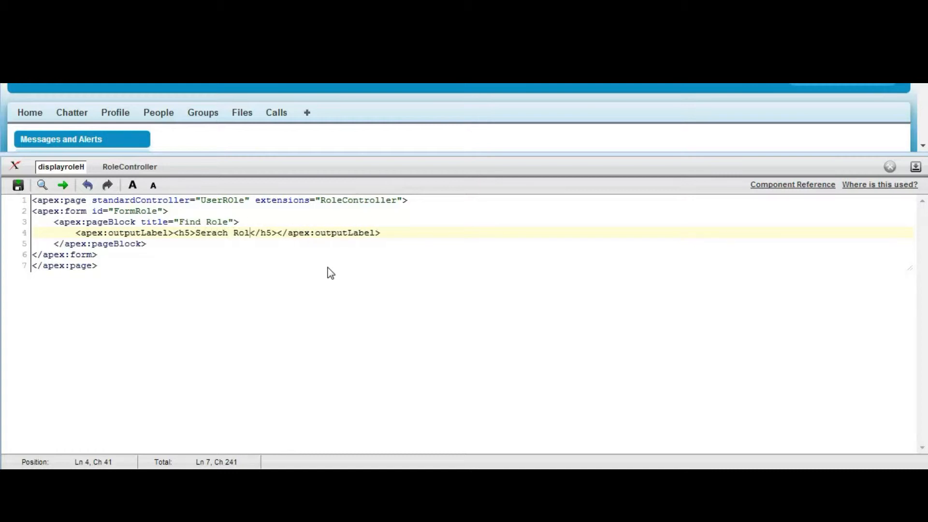
type("e")
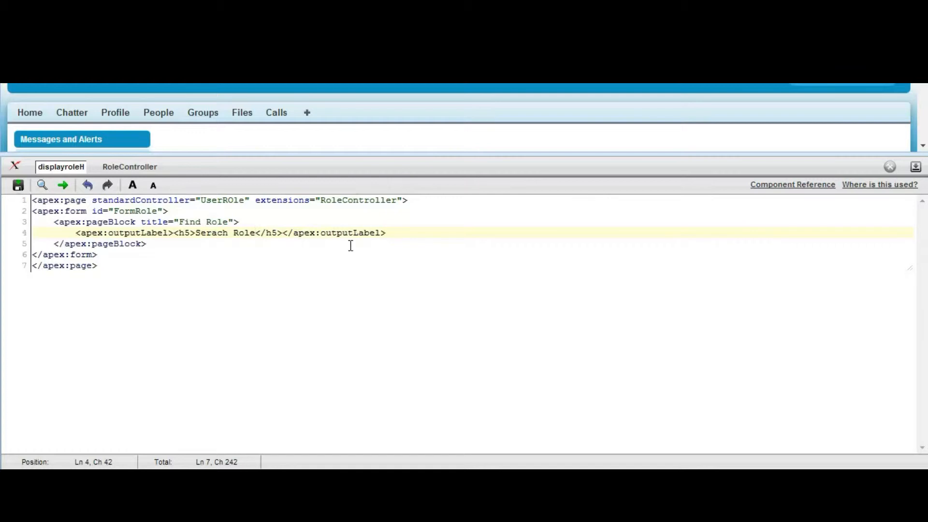
Add an apex:inputText below the label with value="{!SelectedRole" (closing brace missing).
key("Enter")
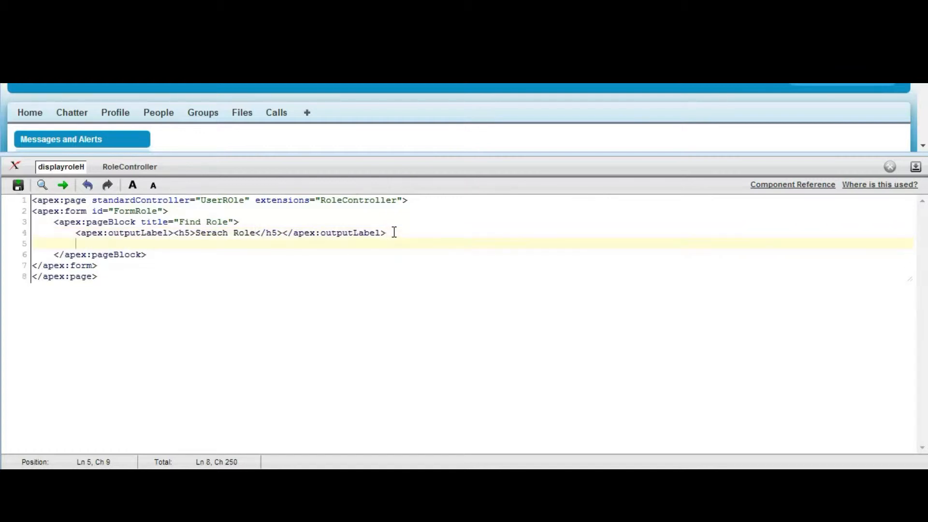
type("<apeX:")
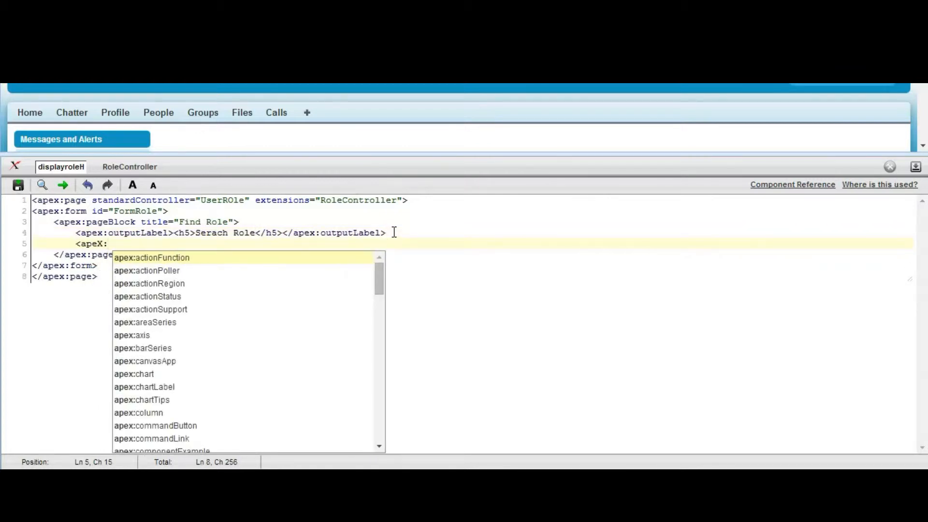
type("in")
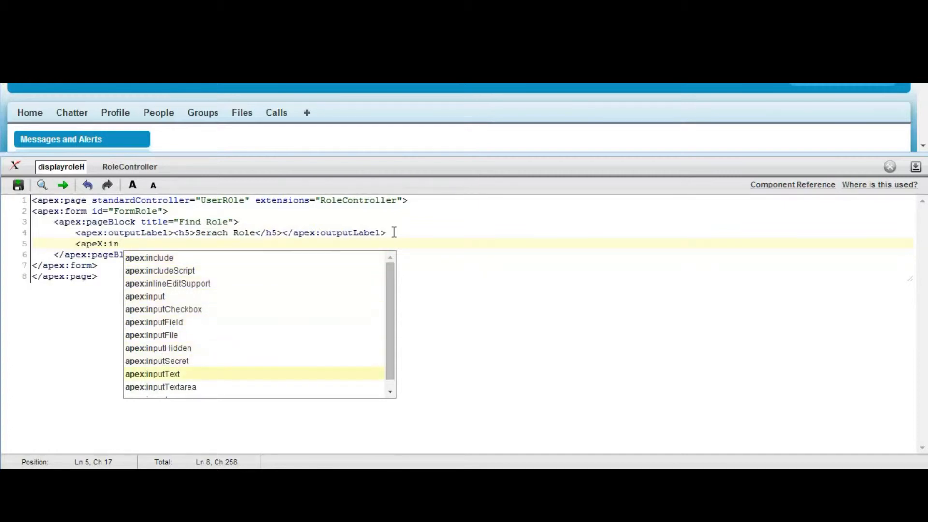
left_click(152, 373)
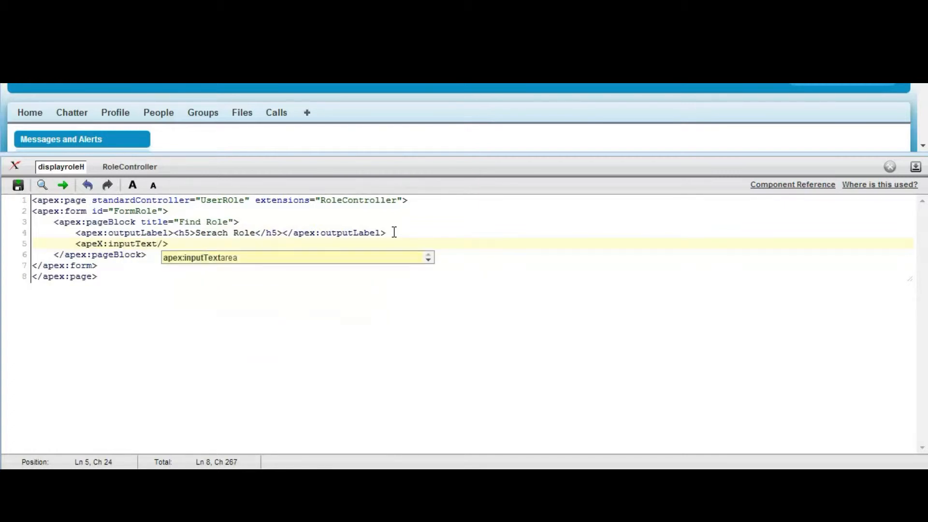
type("va")
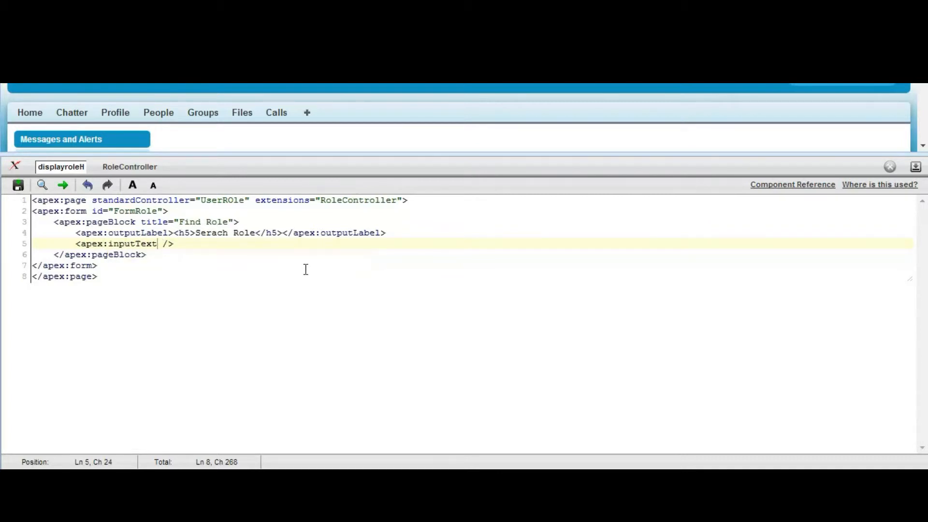
type("value=\"")
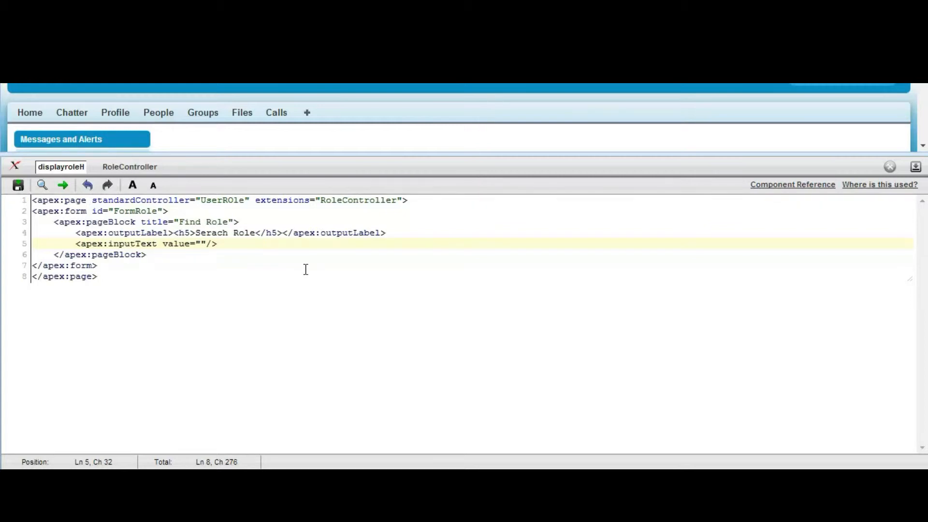
type("{")
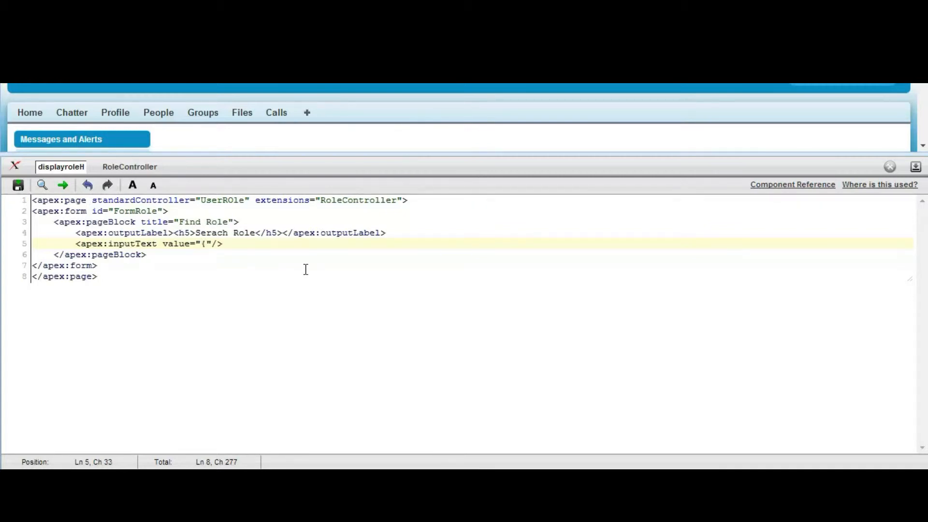
type("!s")
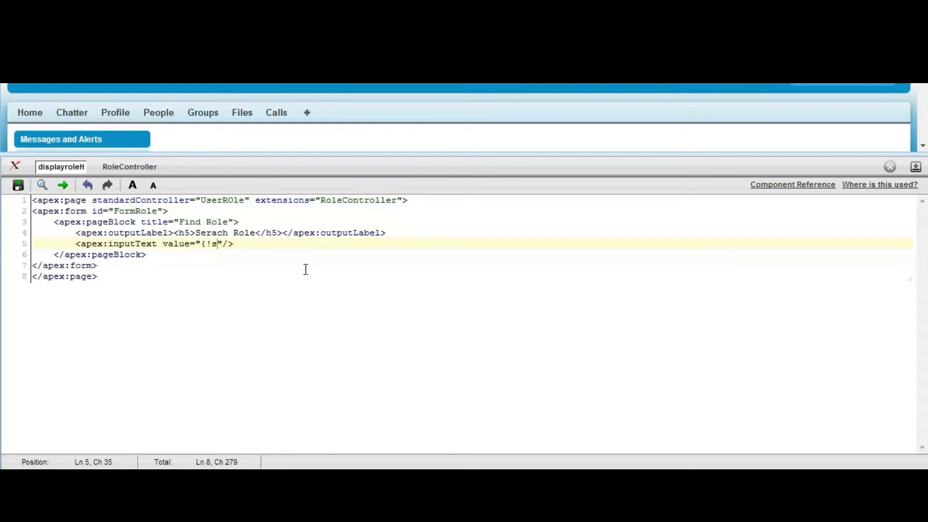
type("l")
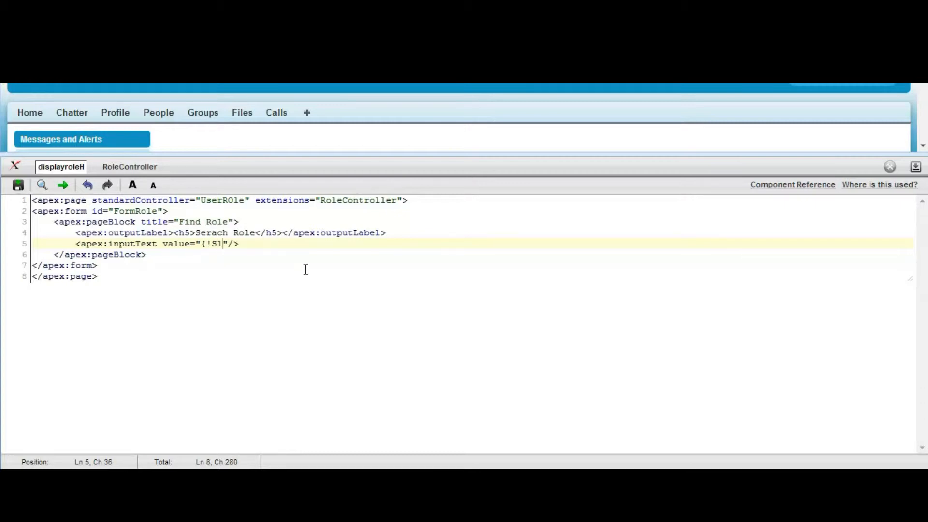
type("ect")
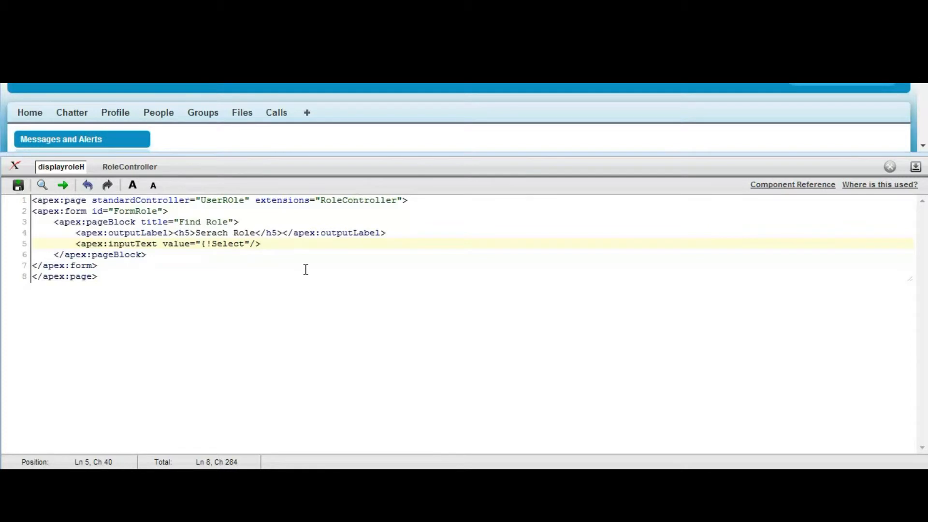
type("e")
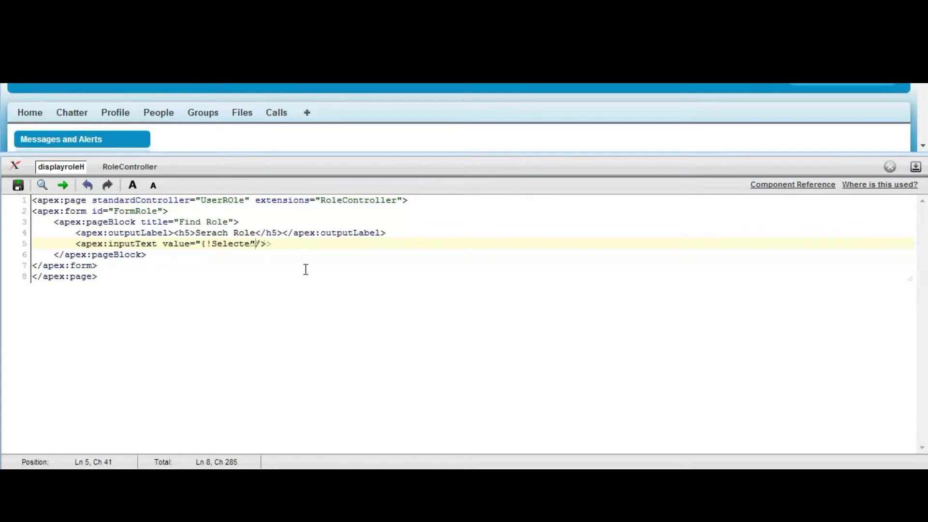
type("dRole")
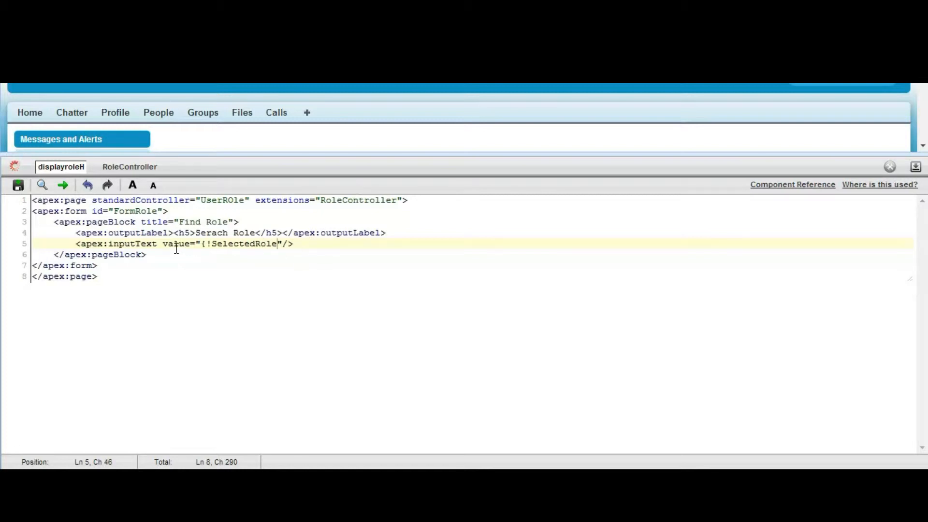
Save the page, note the SelectedRole formula error, and switch to the RoleController class.
left_click(18, 184)
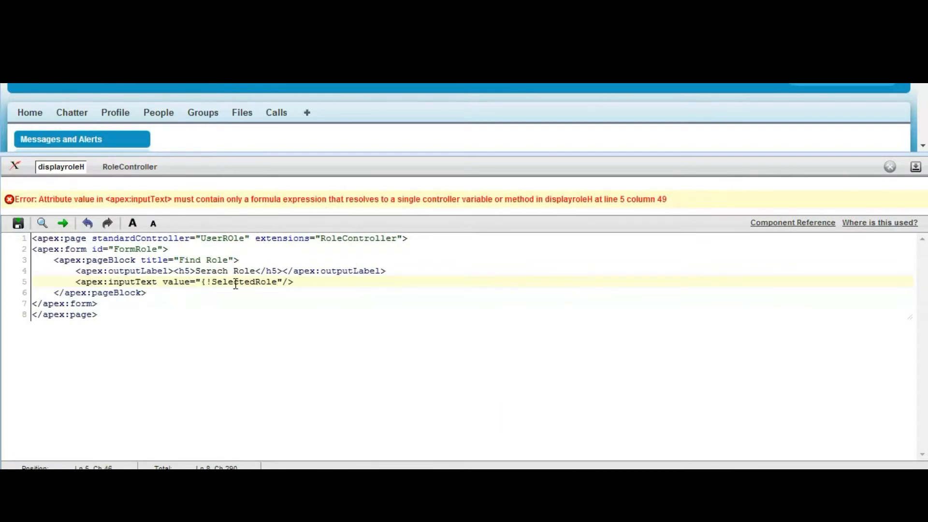
double_click(244, 282)
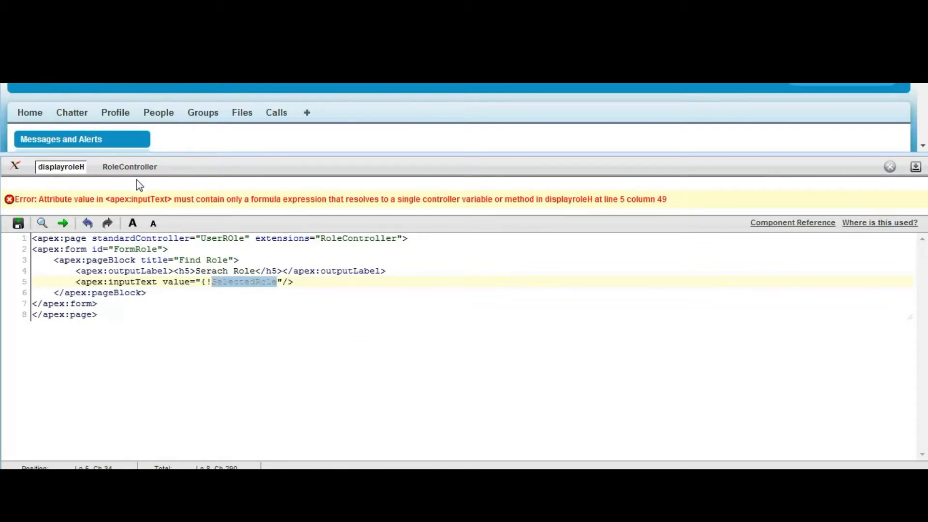
left_click(130, 167)
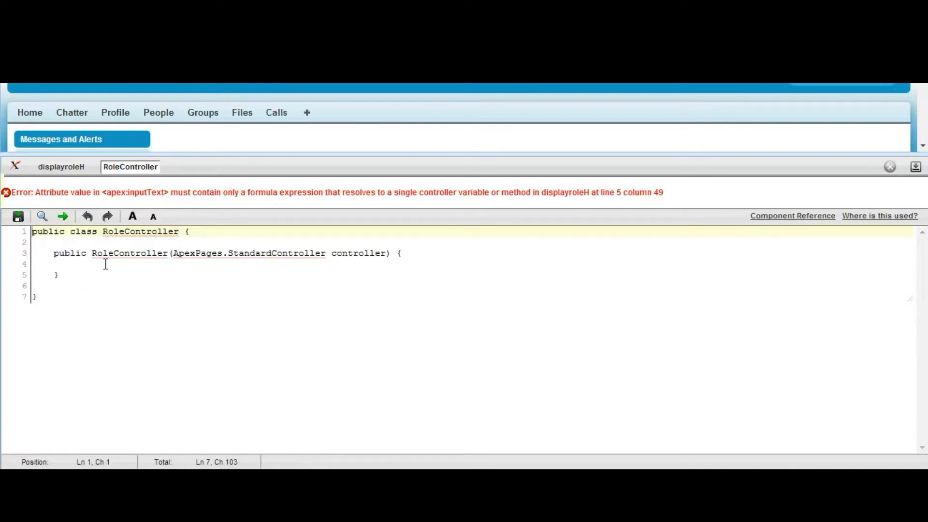
mouse_move(100, 227)
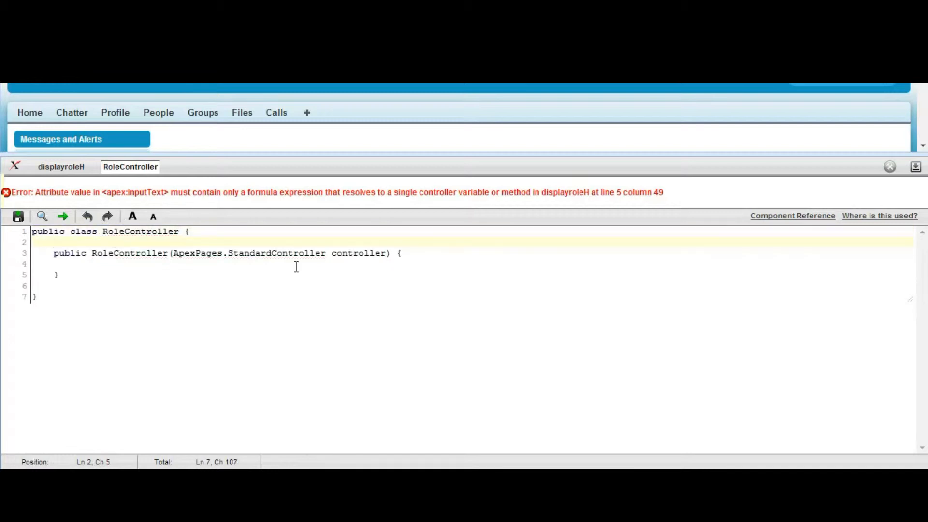
Declare public String SelectedRole{get;set;}, set SelectedRole='' in the constructor, and return to displayroleH.
type("String")
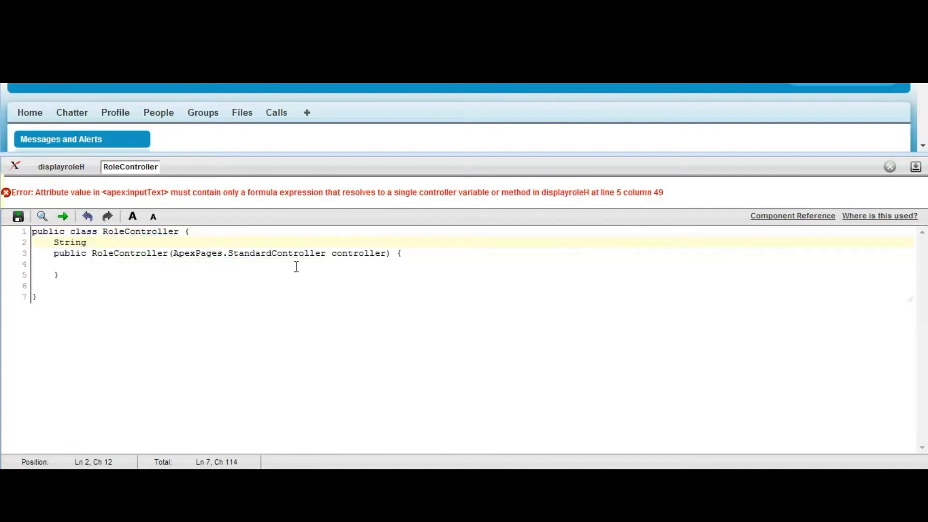
type("public")
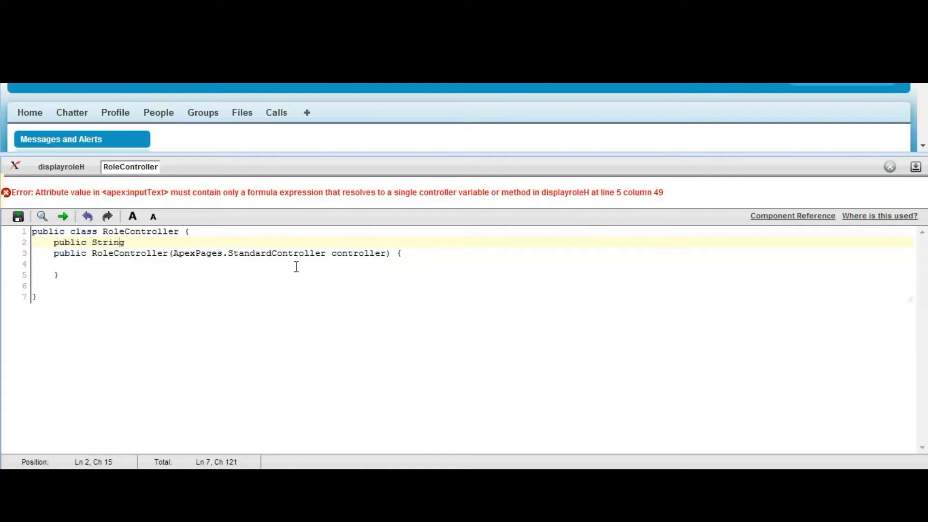
type("SelectedRole")
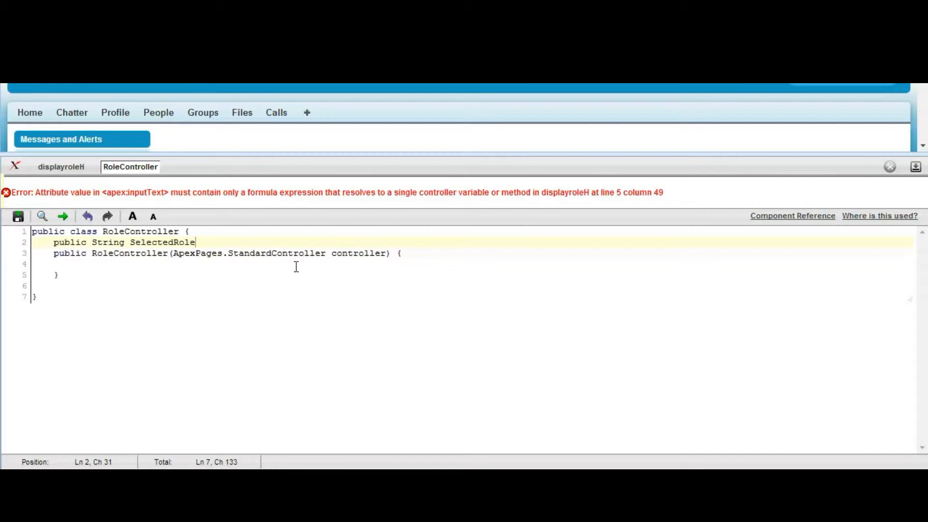
type("{get")
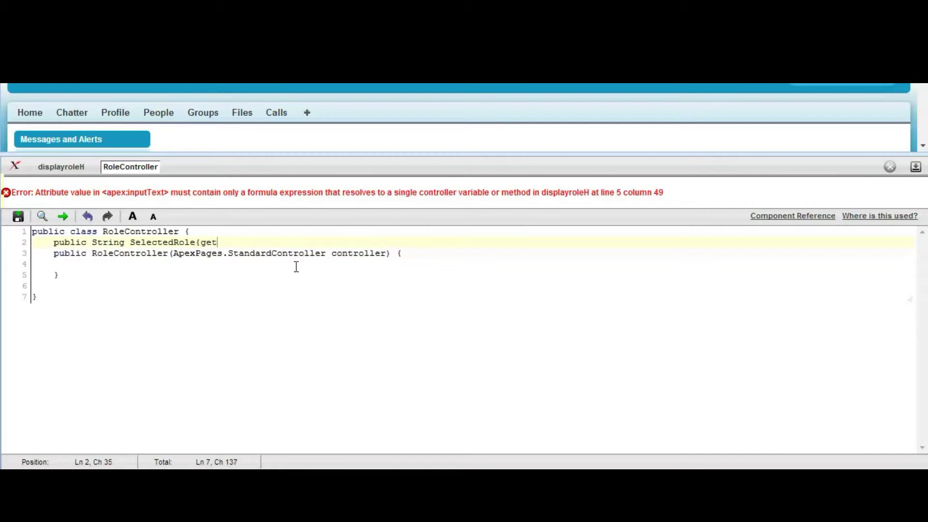
type(";set;")
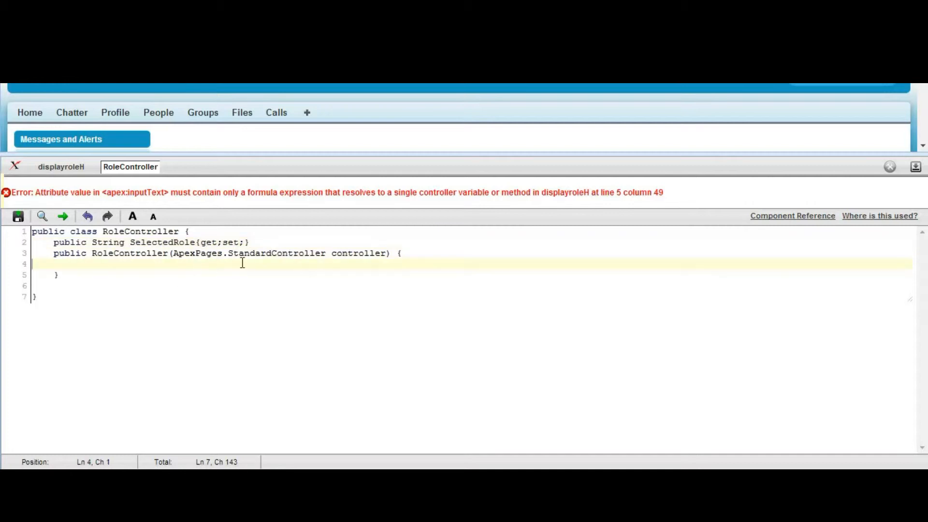
type("SelectedRole")
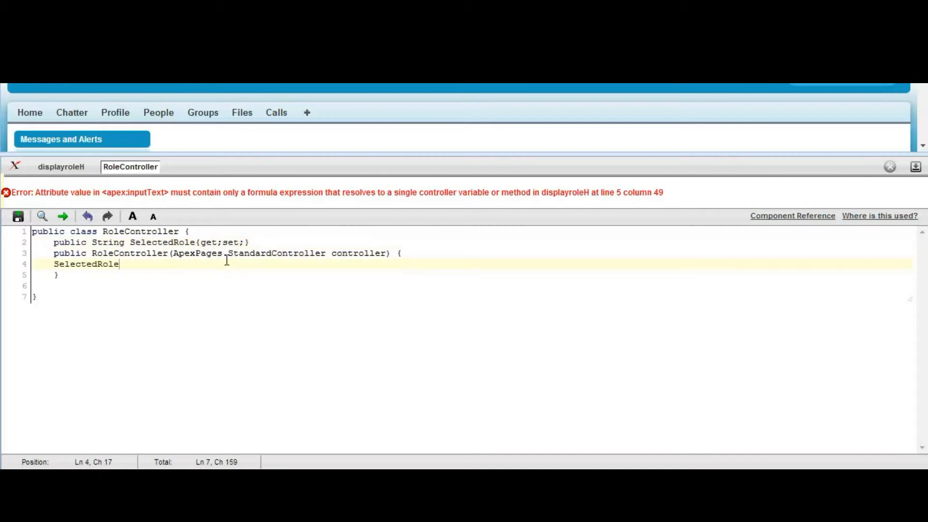
type("=")
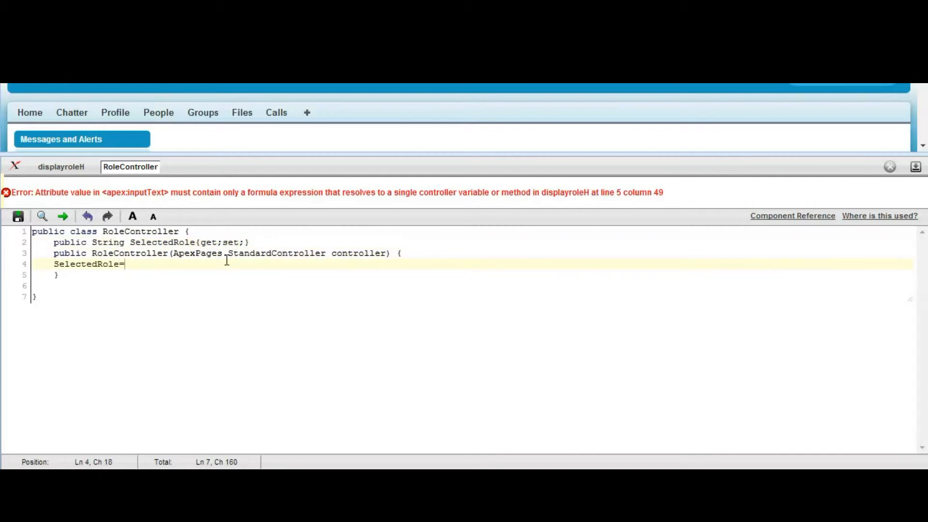
type("'';")
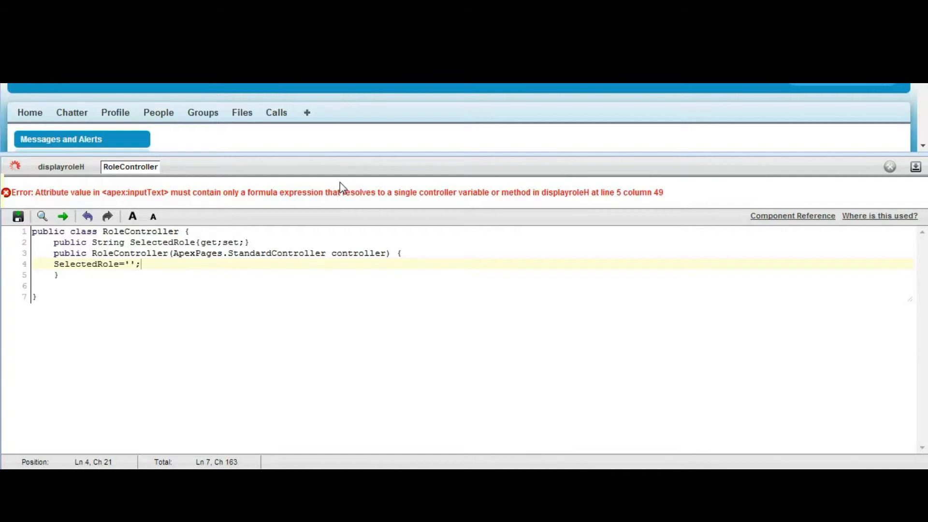
mouse_move(124, 187)
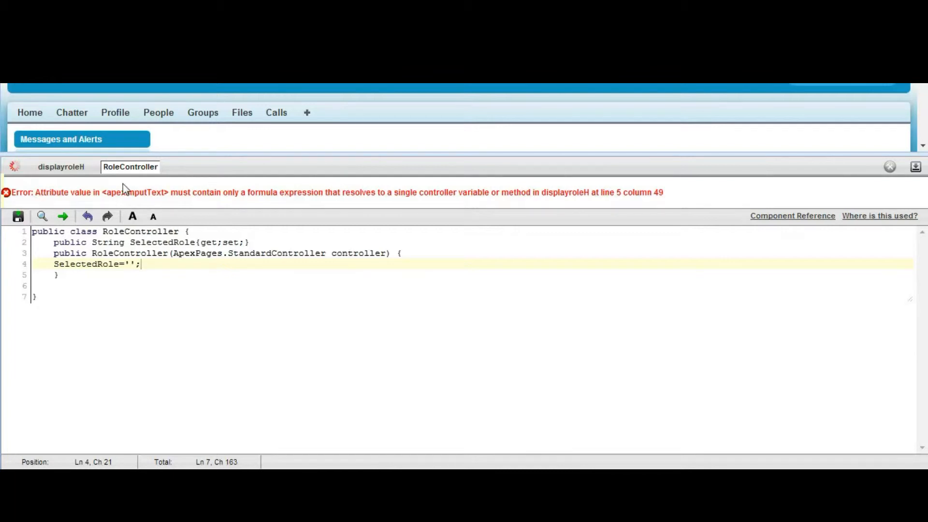
left_click(60, 166)
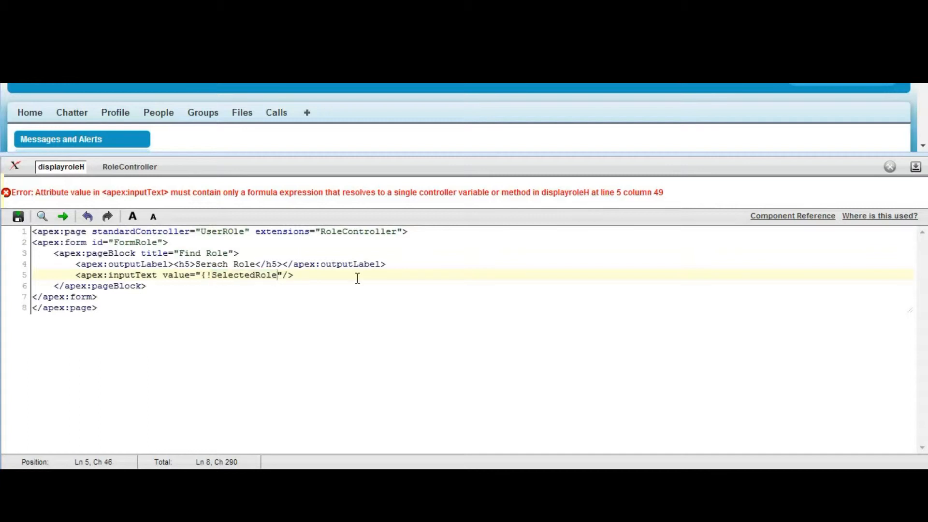
Close the value as {!SelectedRole} so the page saves and previews a Serach Role input.
type("}")
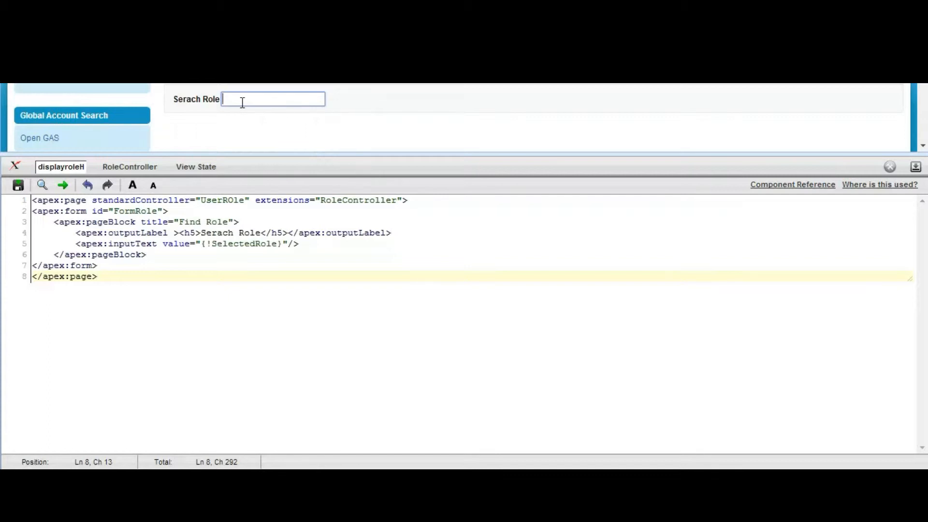
mouse_move(246, 100)
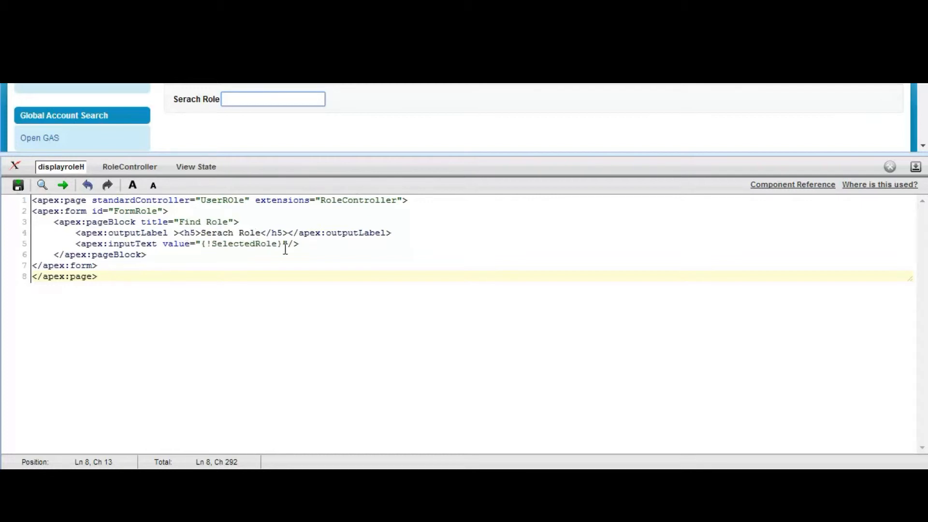
mouse_move(262, 233)
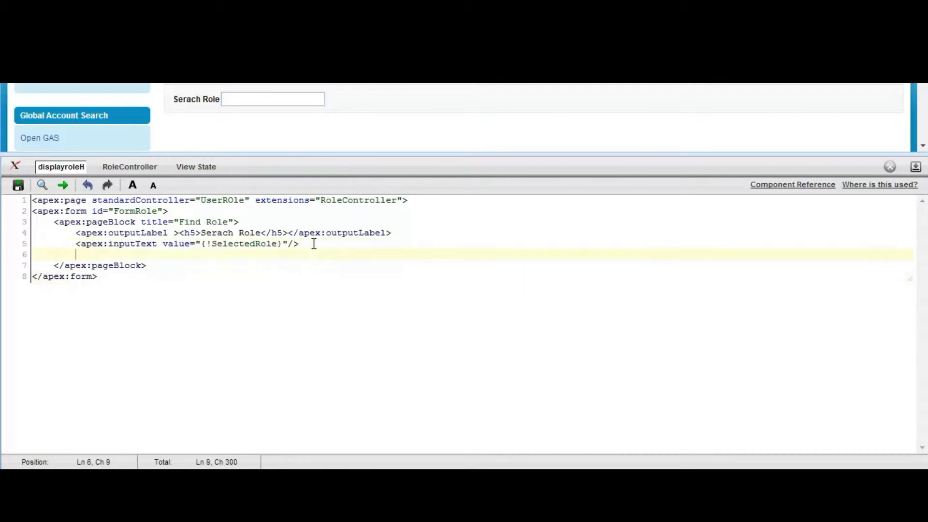
Add an apex:pageBlockButtons section with location="bottom" below the input text.
type("<apeX:pag")
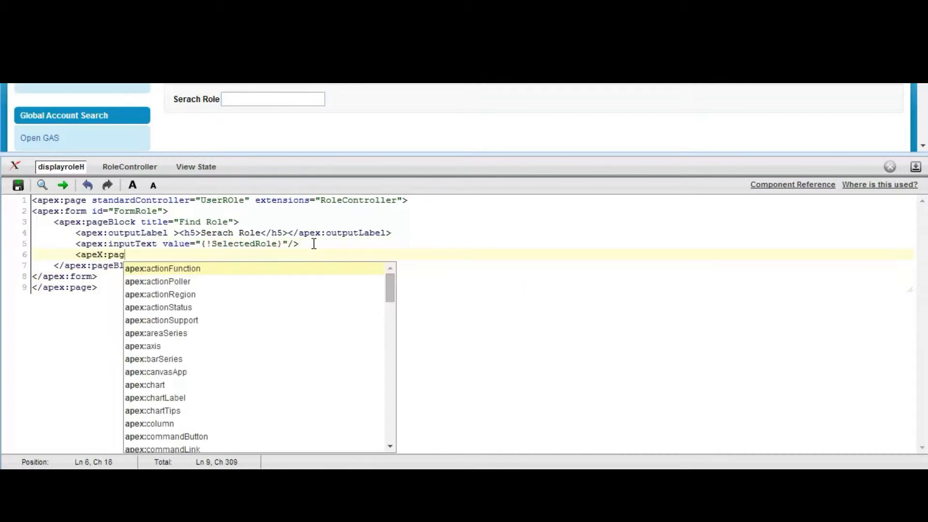
type("e")
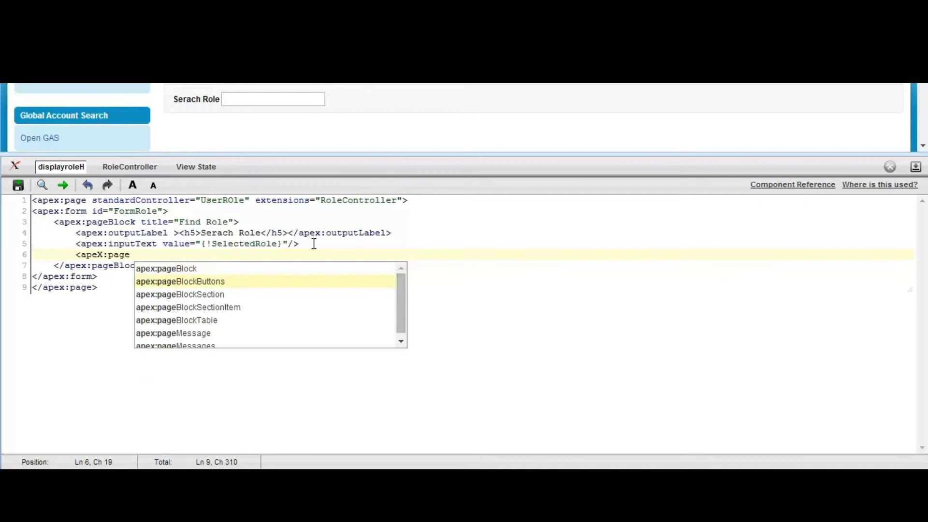
left_click(174, 282)
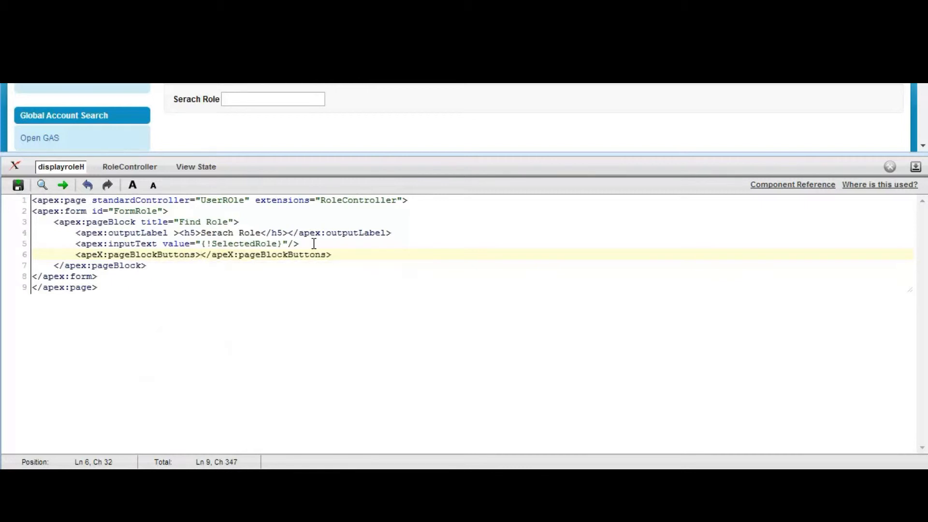
key("Enter")
type("x")
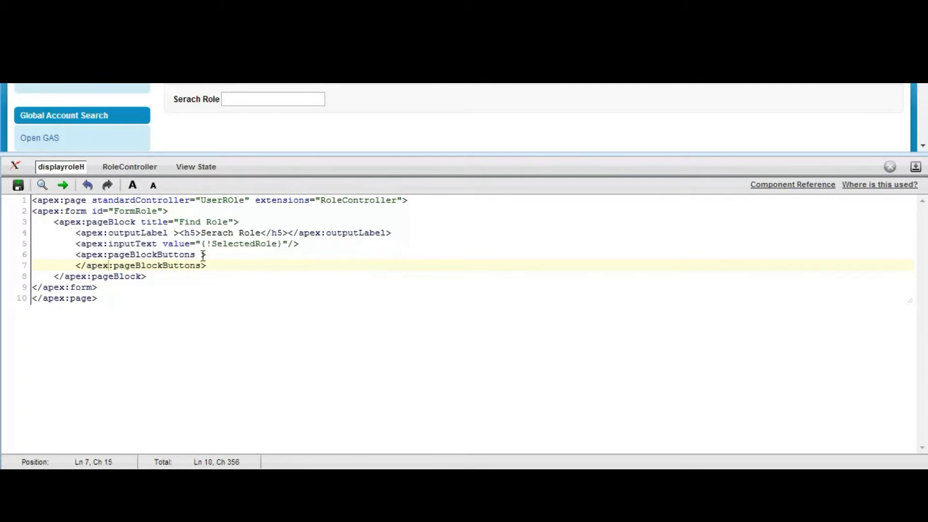
key("space")
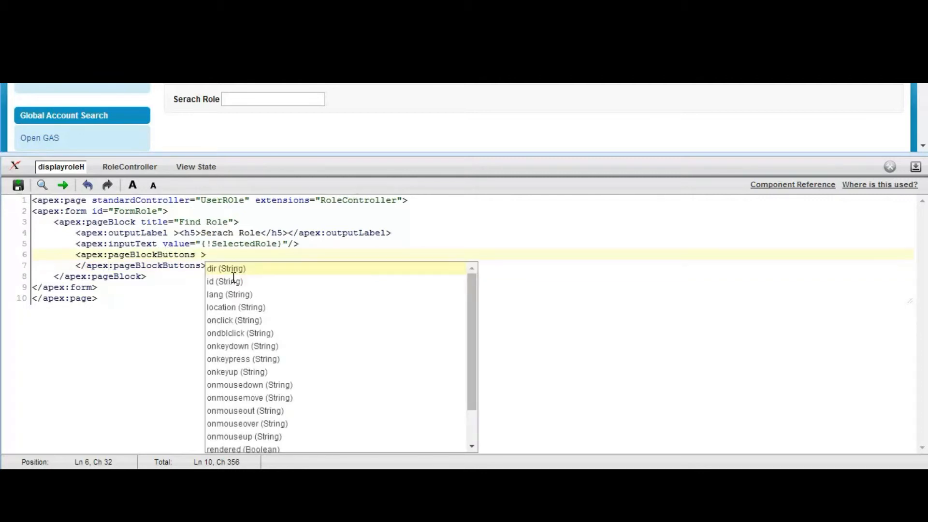
left_click(234, 307)
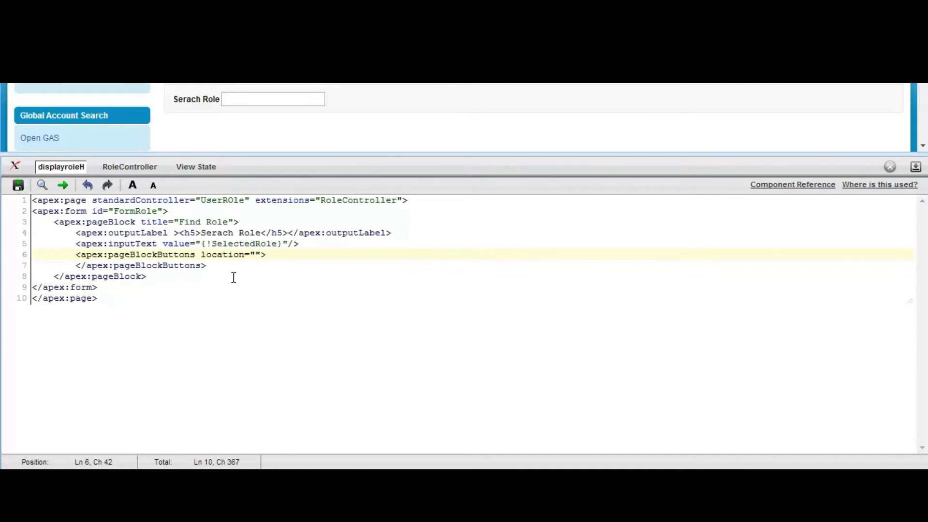
type("bo")
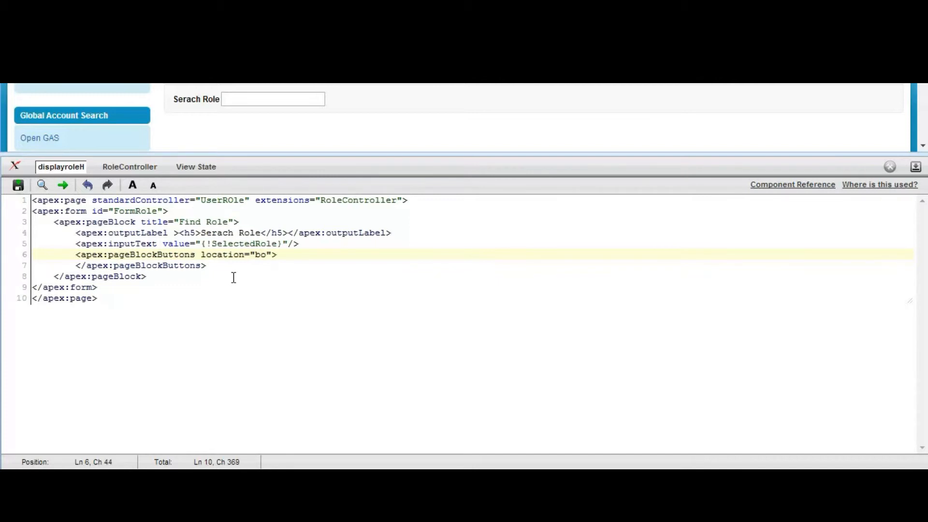
type("ttom")
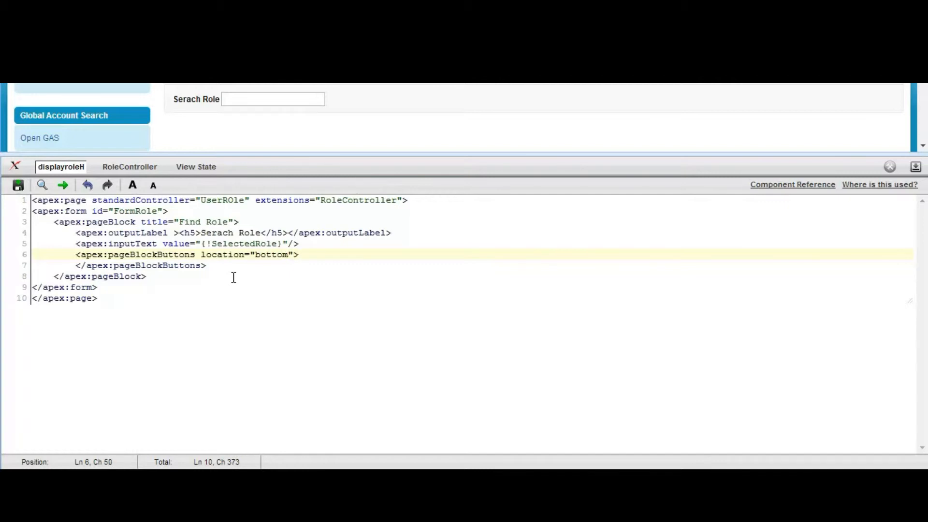
type("<apex:")
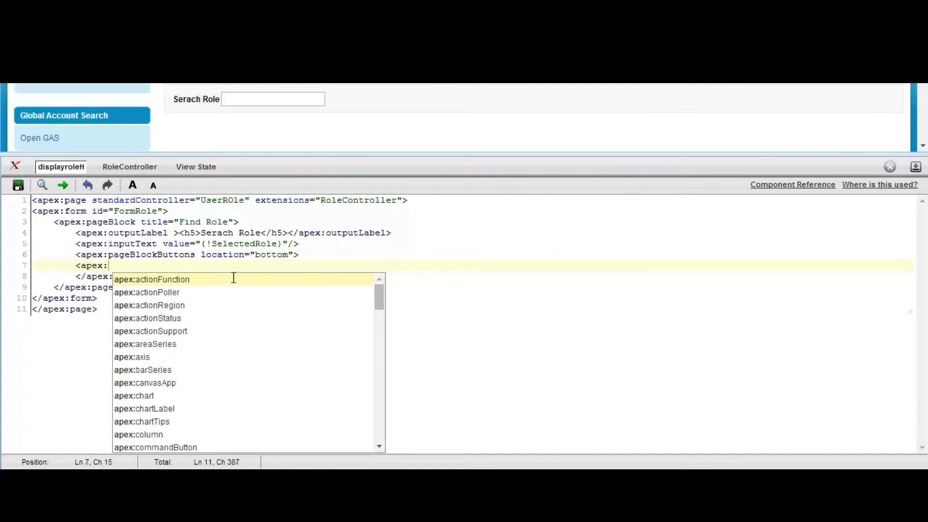
Insert an apex:commandButton on line 7 with title "Serach Role".
type("command")
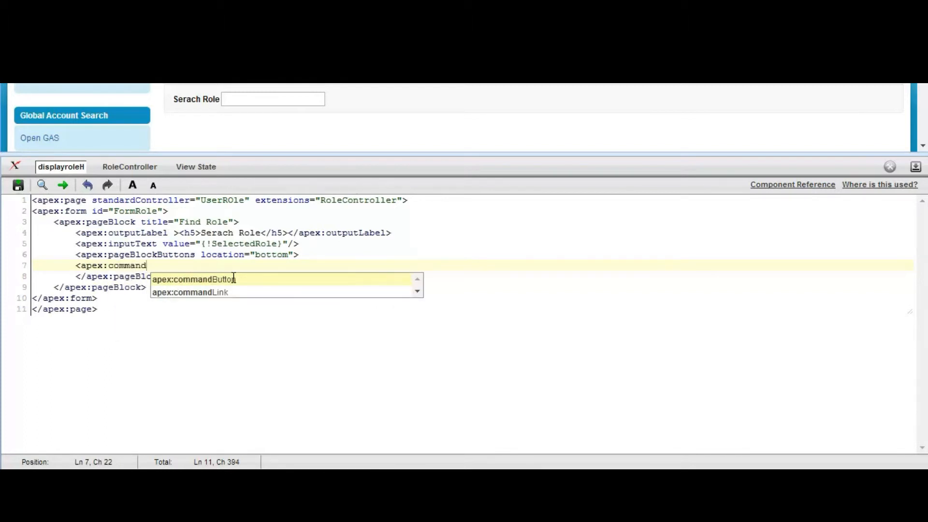
left_click(193, 279)
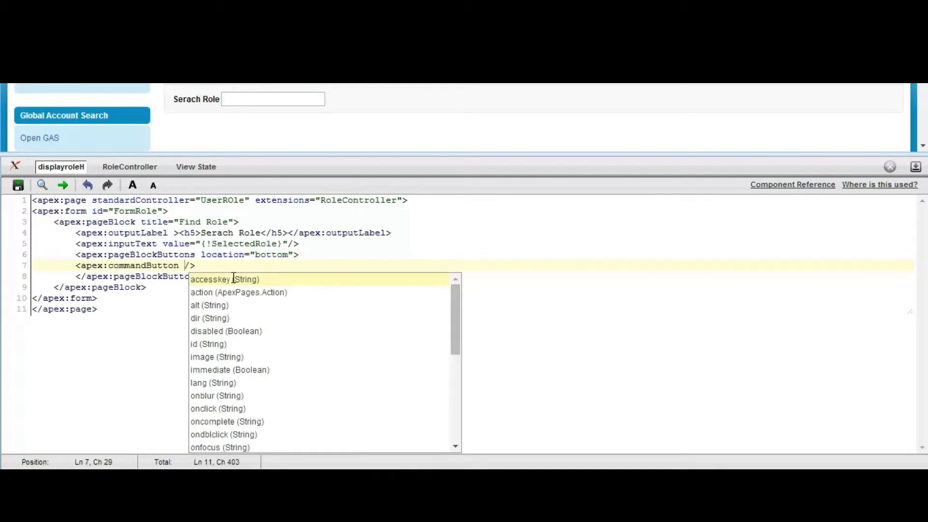
type("value=\"")
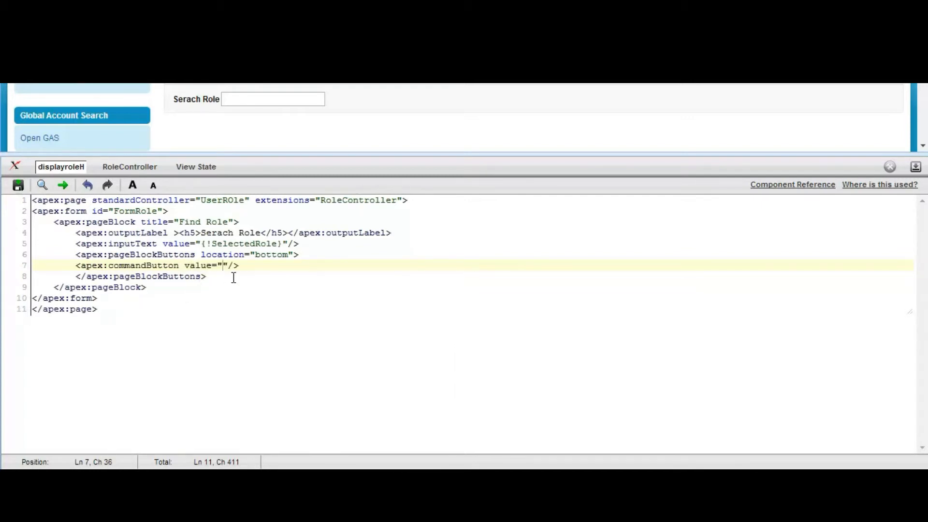
type("Serach\" title=\"Serach")
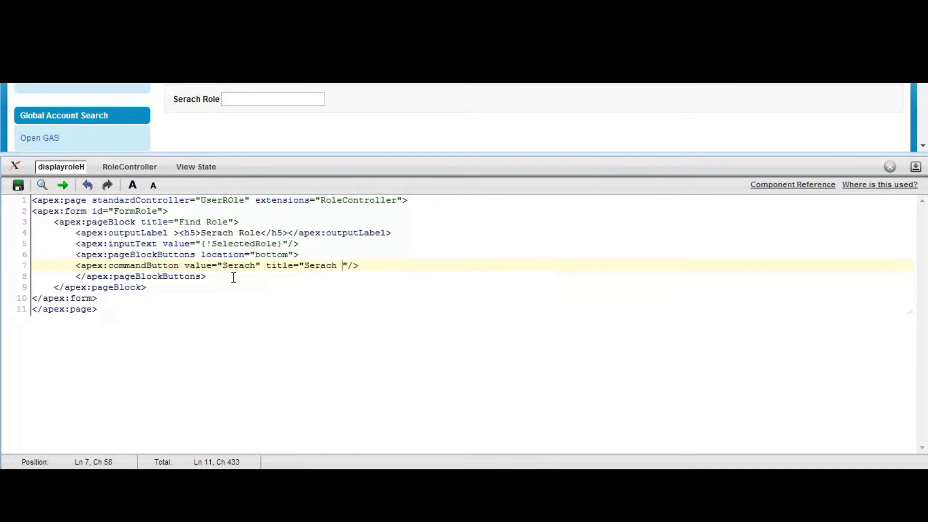
type("Role")
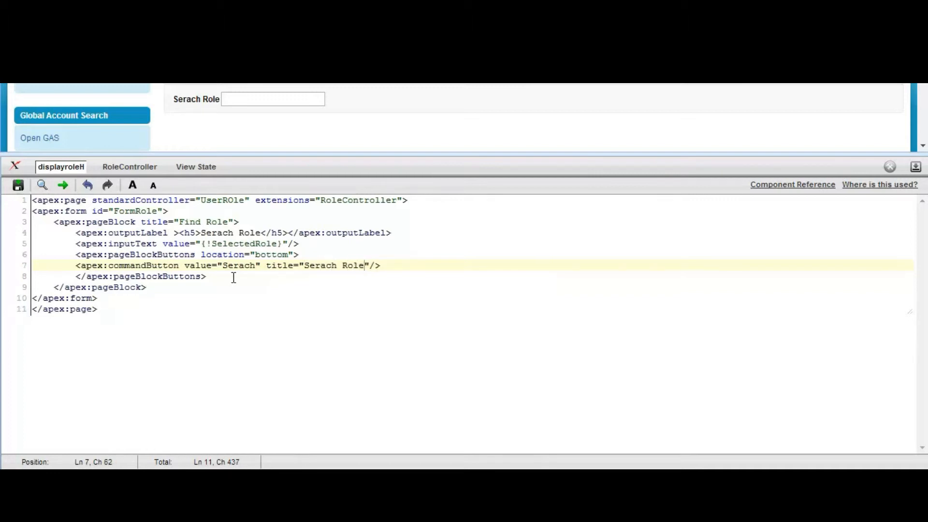
mouse_move(213, 280)
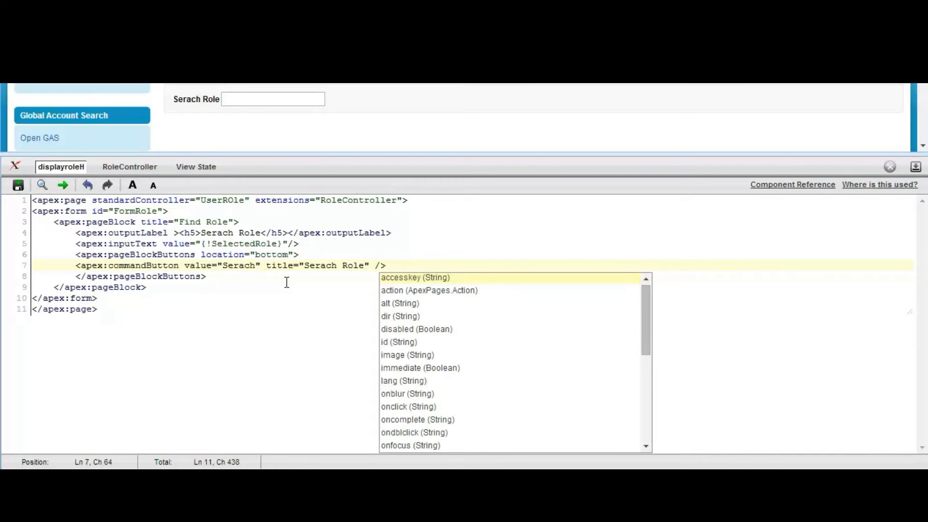
Set the button's action to "{!GetSerachRole}" and save the page markup.
type("action=\"{")
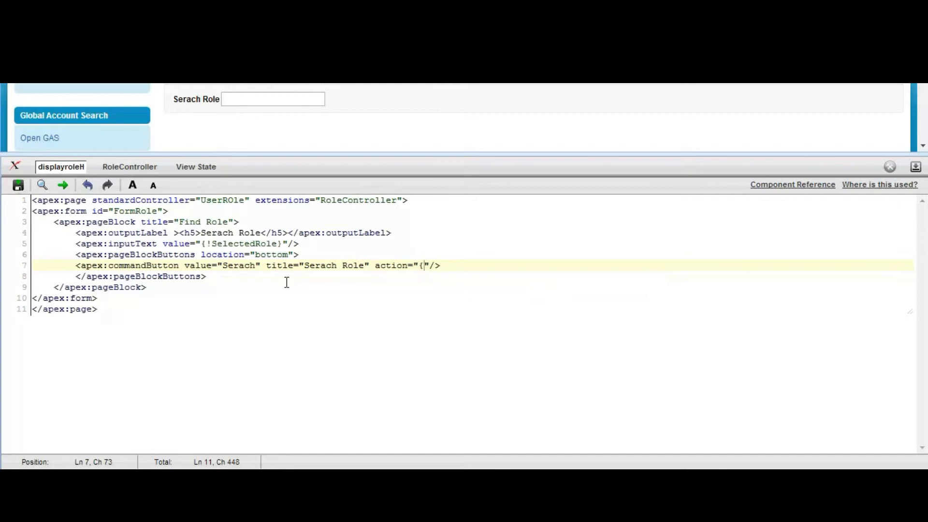
type("Get")
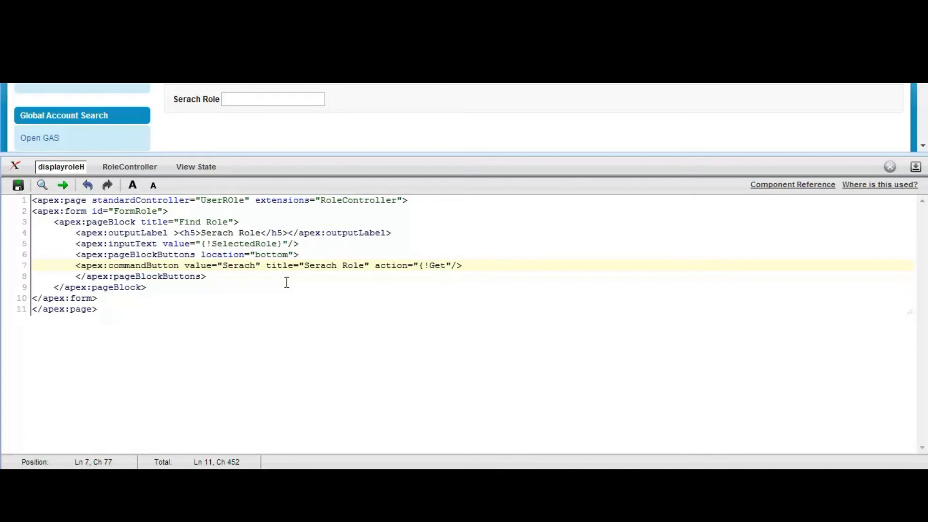
type("SerachR")
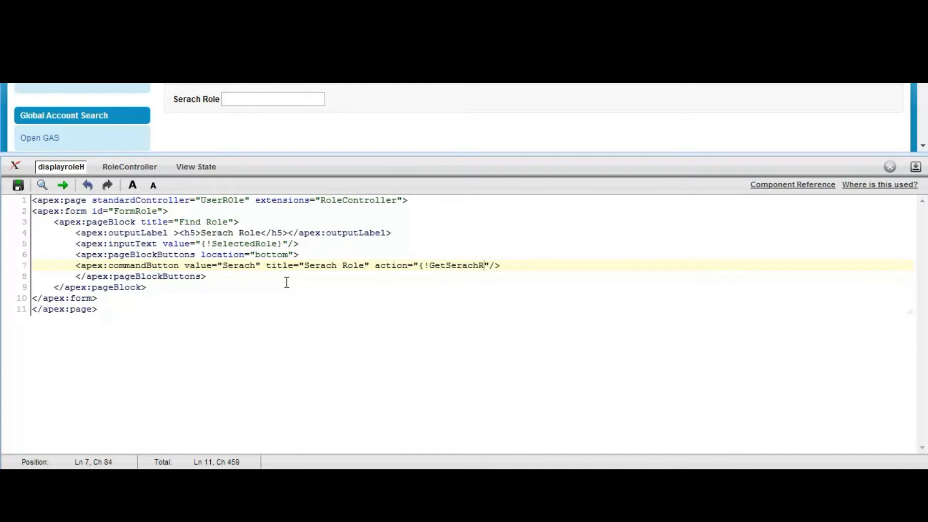
type("ole}")
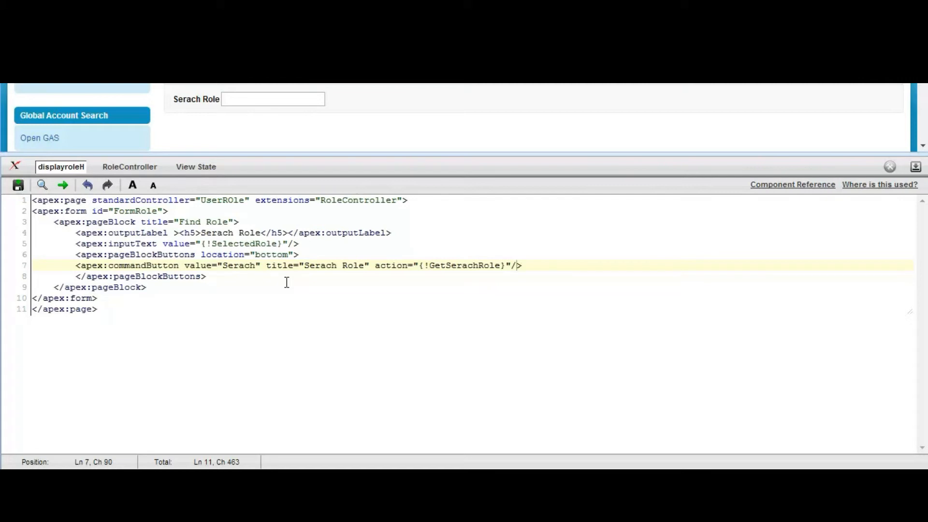
left_click(22, 185)
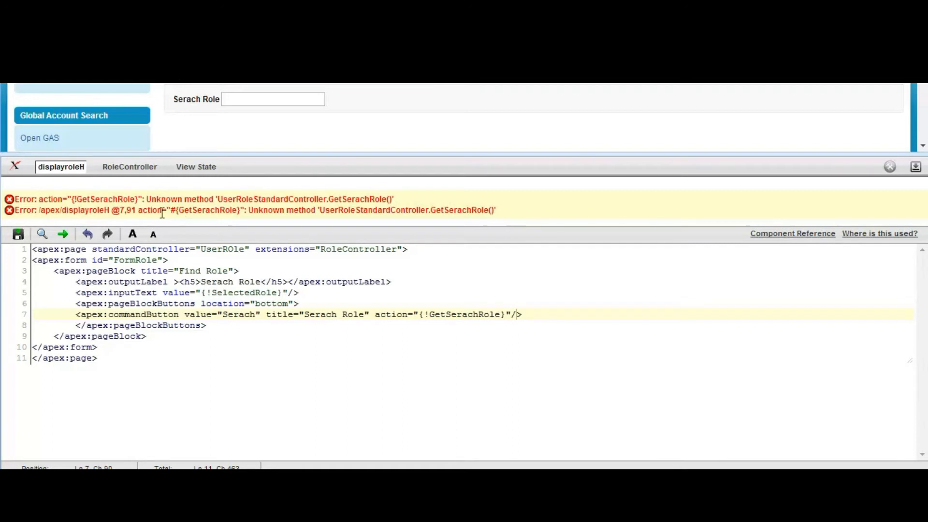
Pick out the GetSerachRole name from the error line and switch to the RoleController class.
double_click(207, 210)
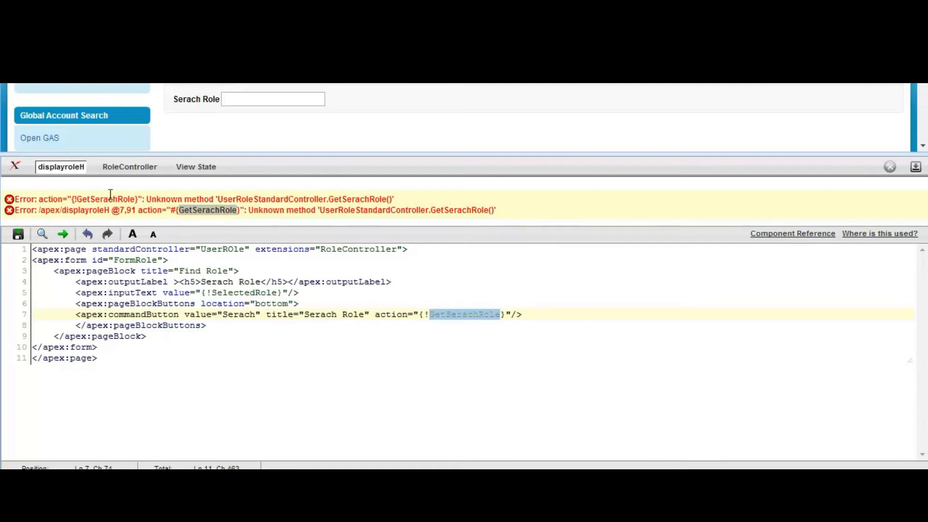
left_click(129, 167)
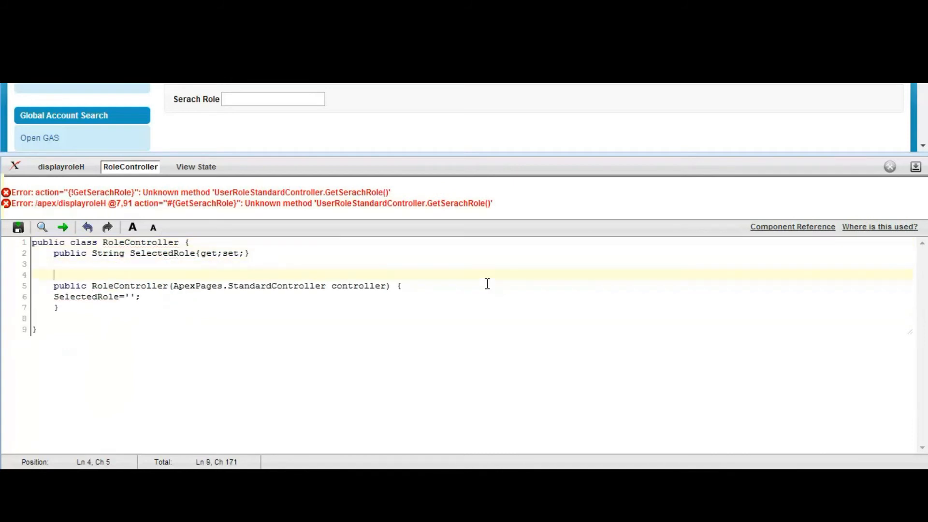
Add a public PageReference GetSerachRole() method that returns null.
type("public")
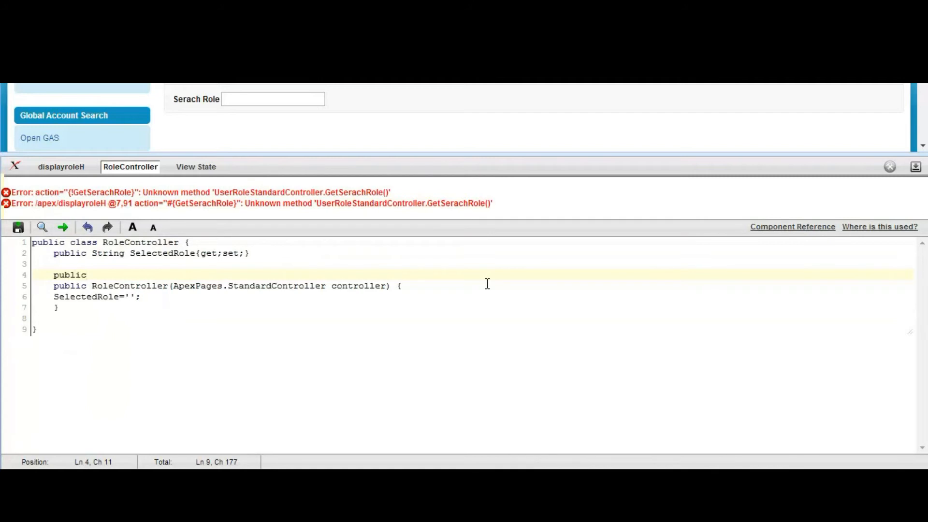
type("Pa")
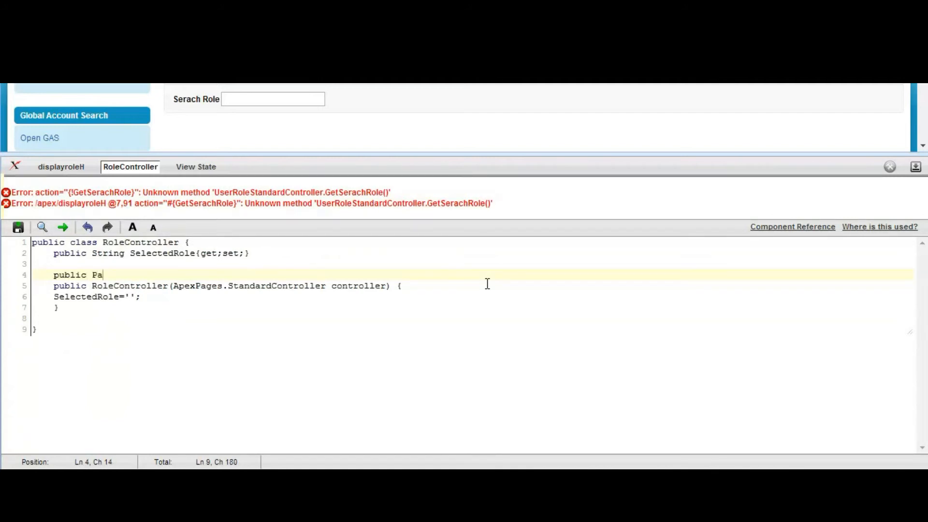
type("geRe")
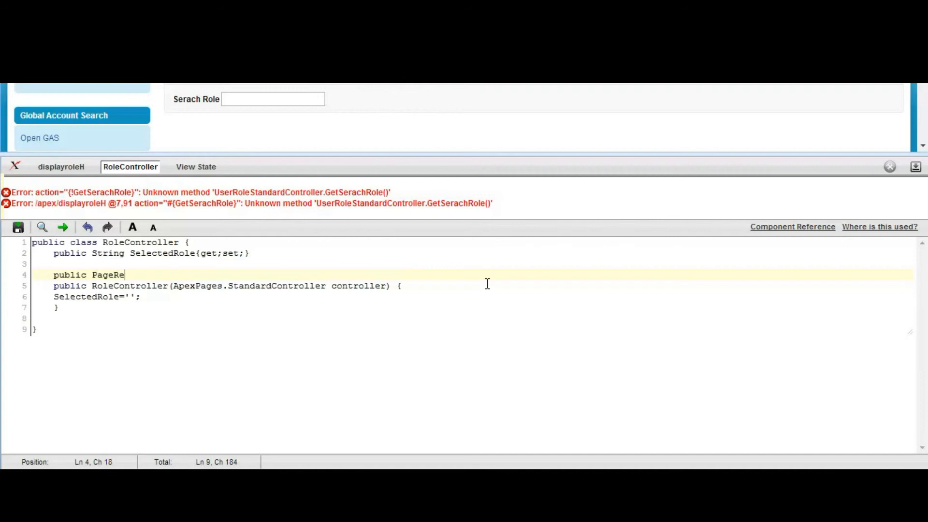
type("ference GetSerachRole")
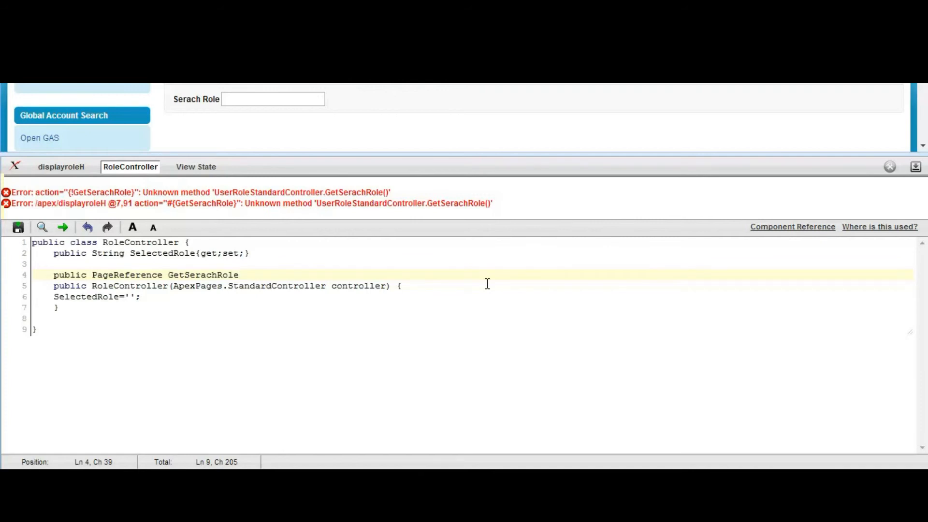
type("(){")
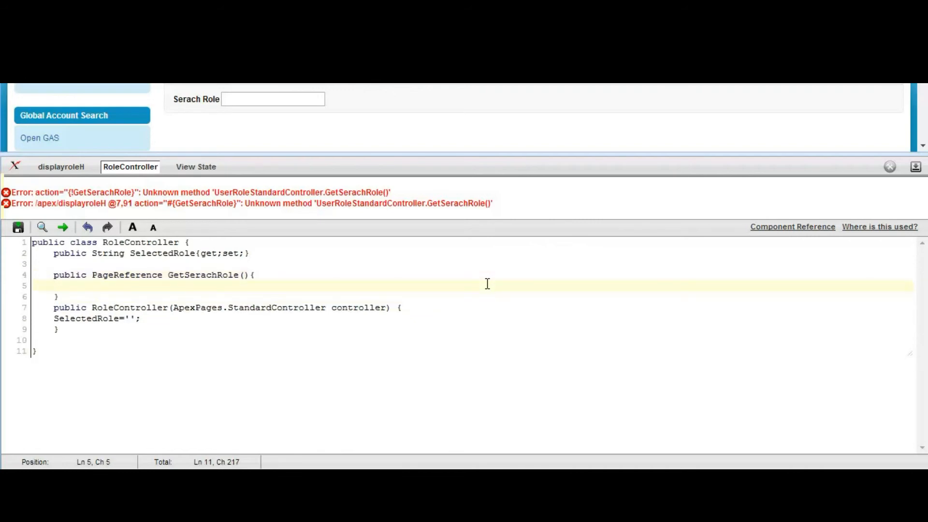
type("return null;")
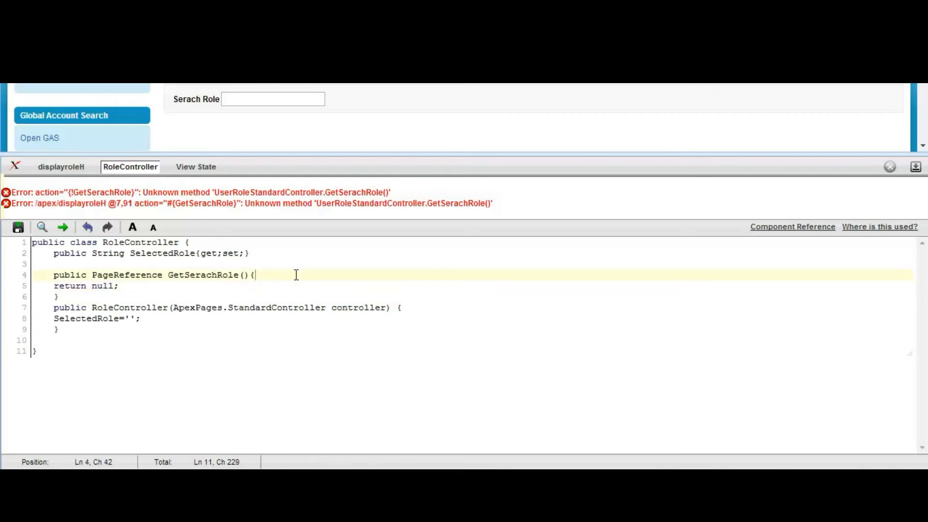
key("Enter")
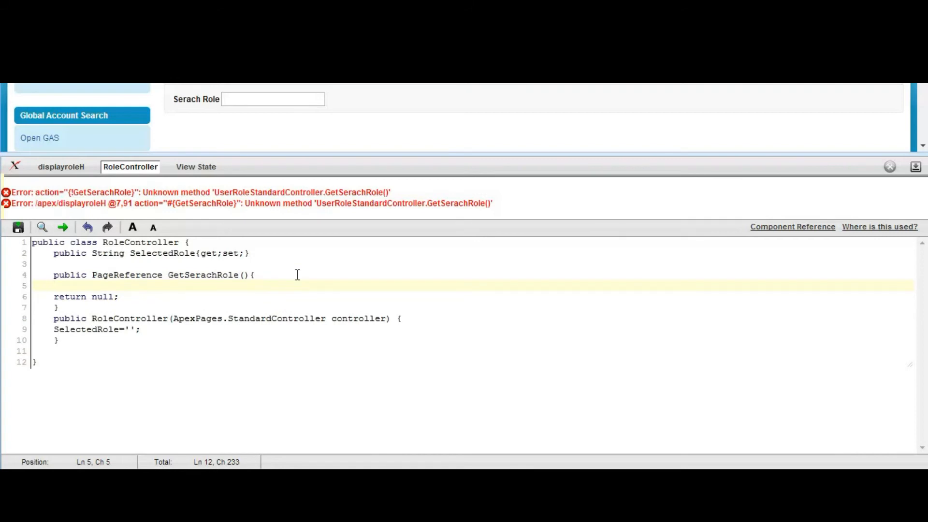
Declare the property 'public List<UserRole> RoleLst{get;set;}'.
type("public List<UserRole> RoleLst{get;set;}")
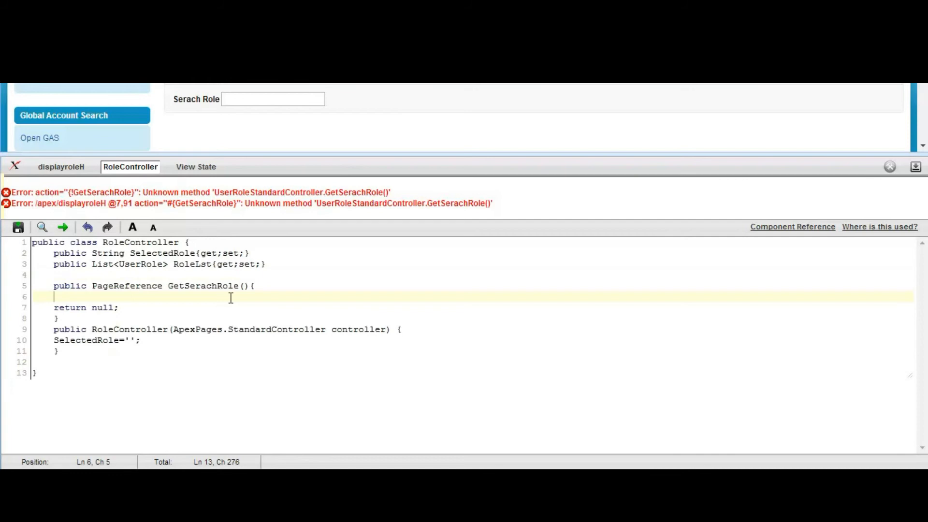
Assign RoleLst a new List<UserRole> from a UserRole query where Name LIKE '%'+SelectedRole+'%'.
type("Role")
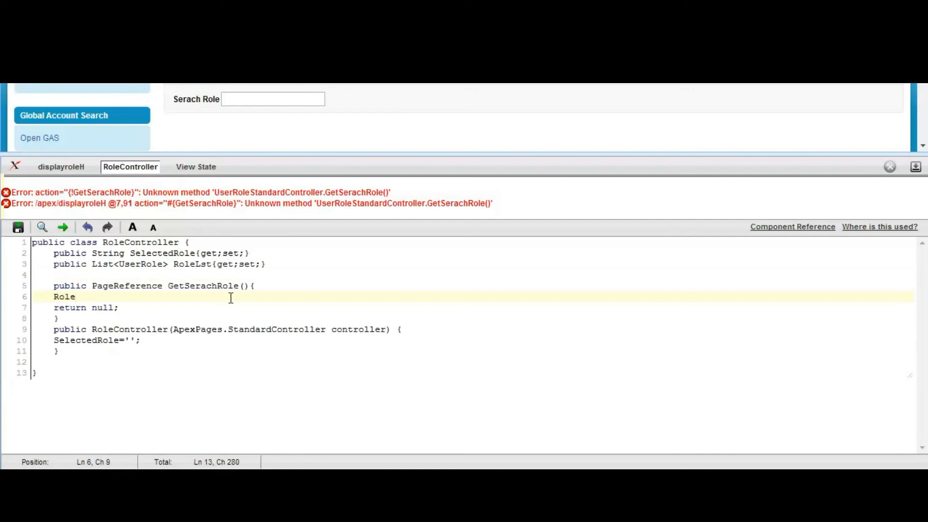
type("L")
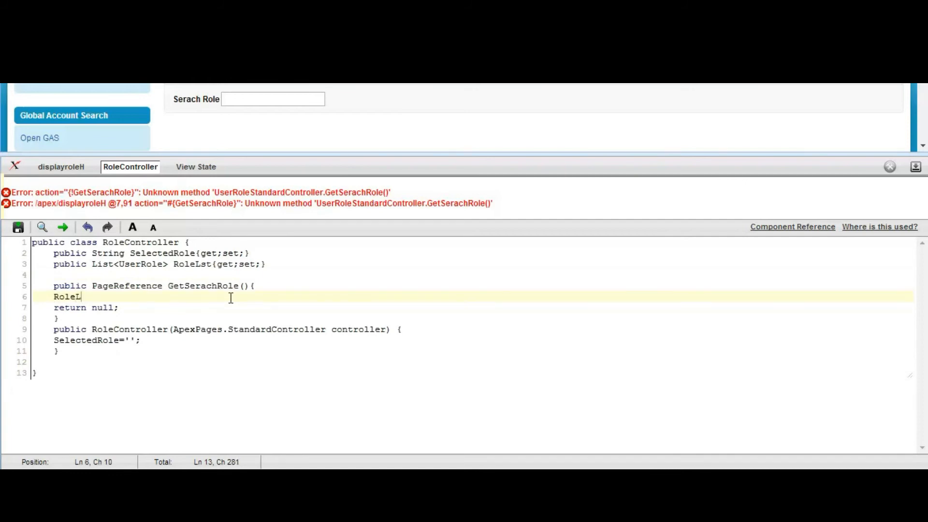
type("st")
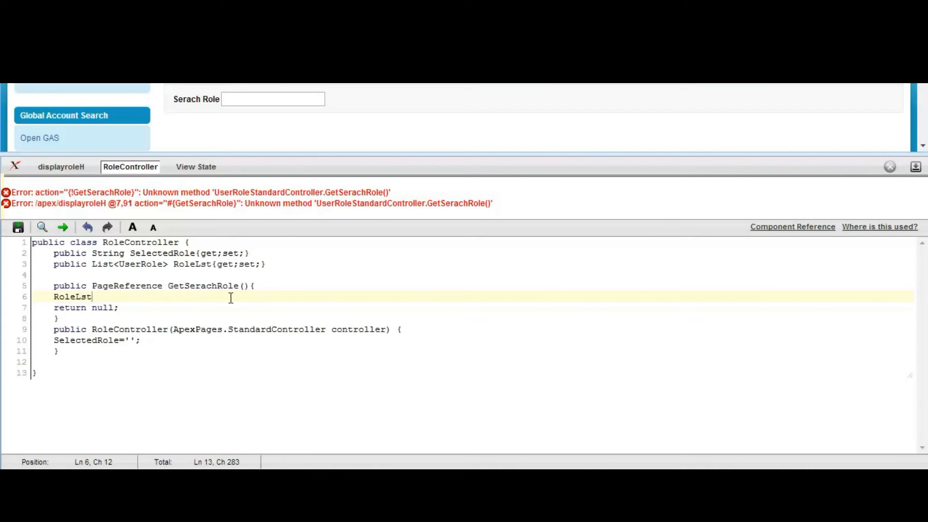
type("=new")
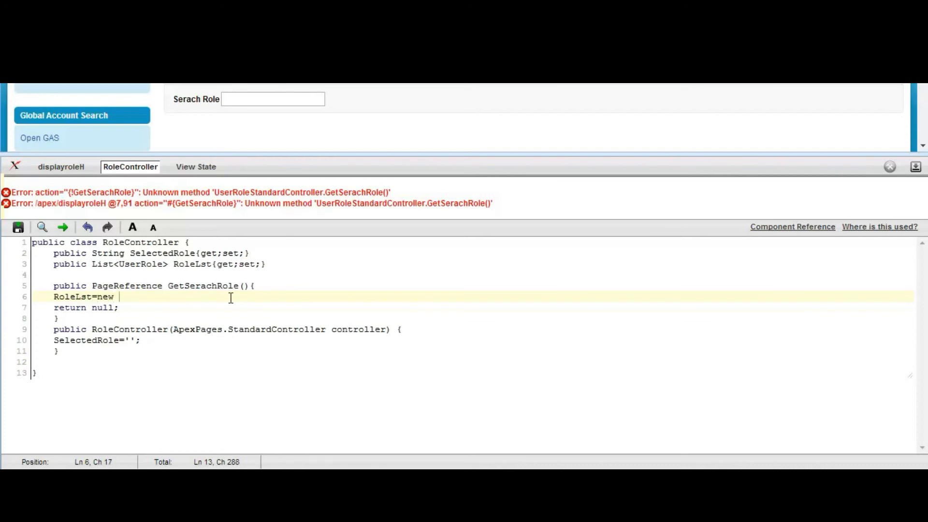
type("Lis")
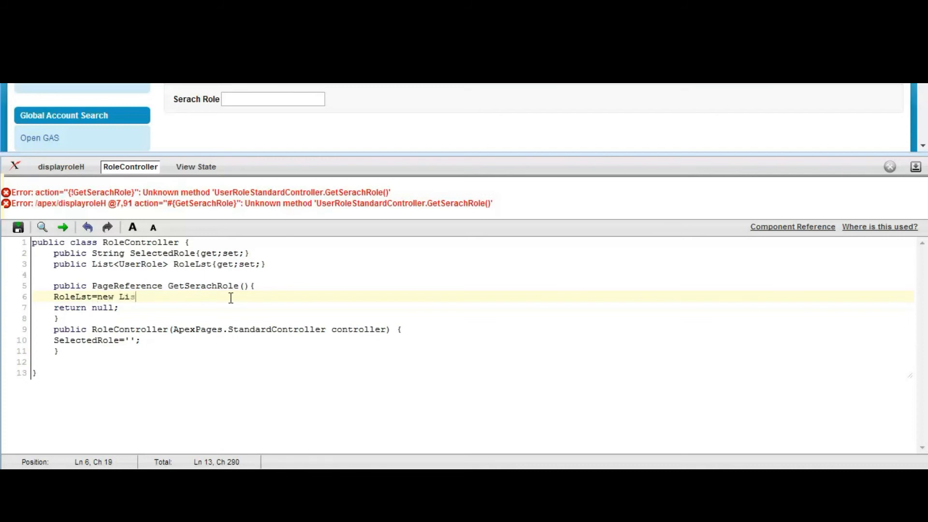
type("t<Us")
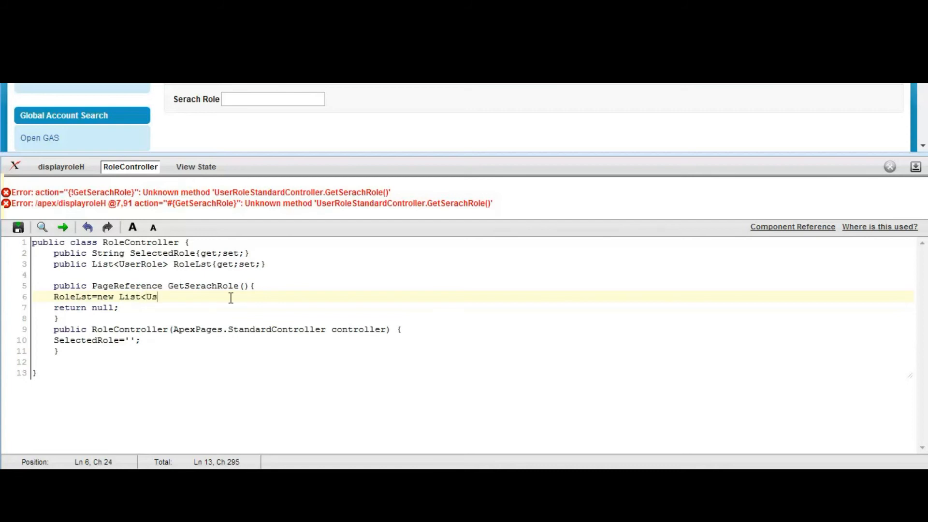
type("erRole")
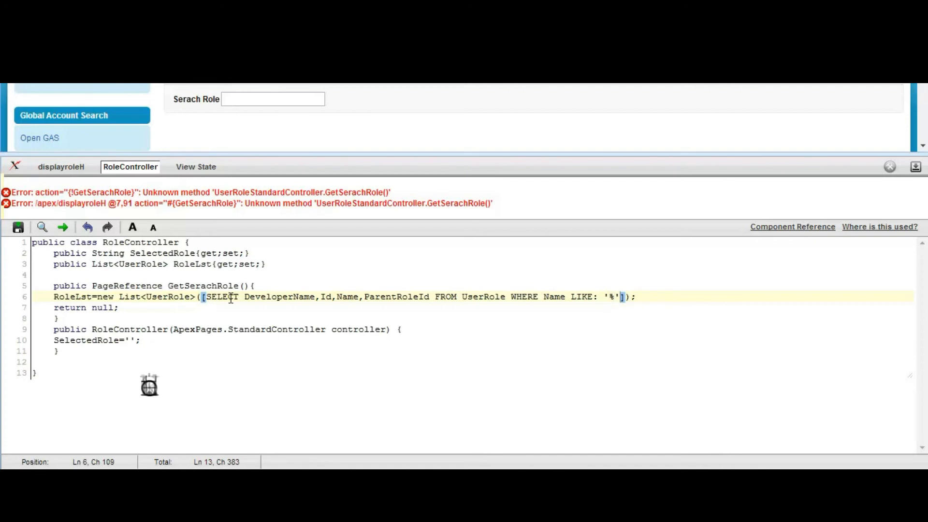
type("Selected")
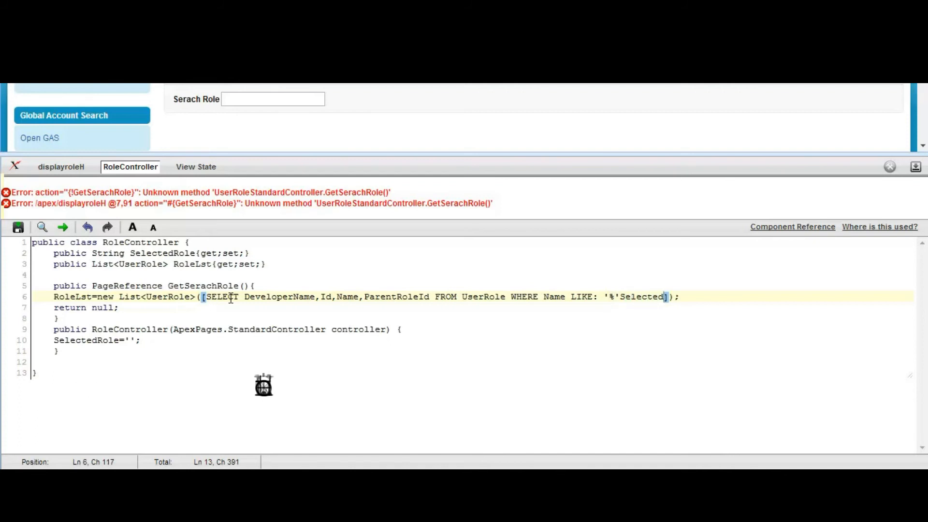
type("Role+")
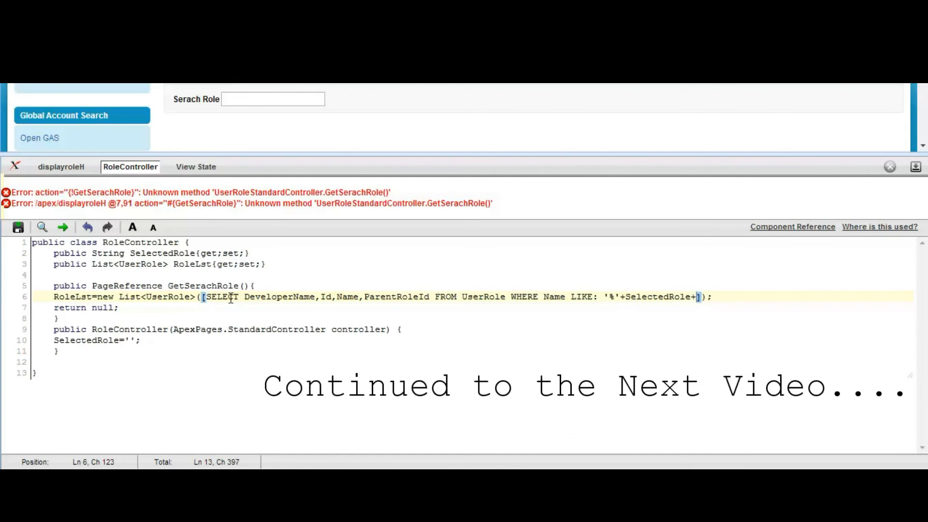
type("'%")
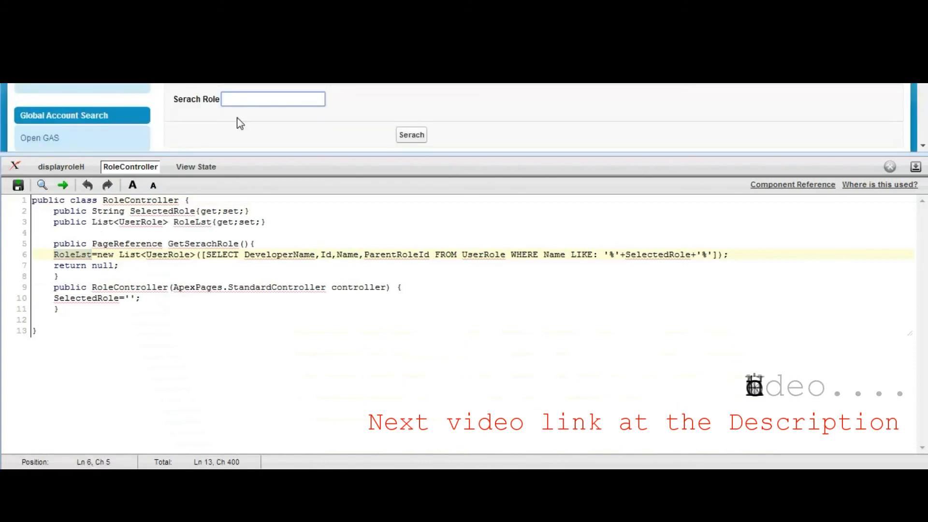
Return to the displayroleH page markup after saving RoleController.
left_click(60, 167)
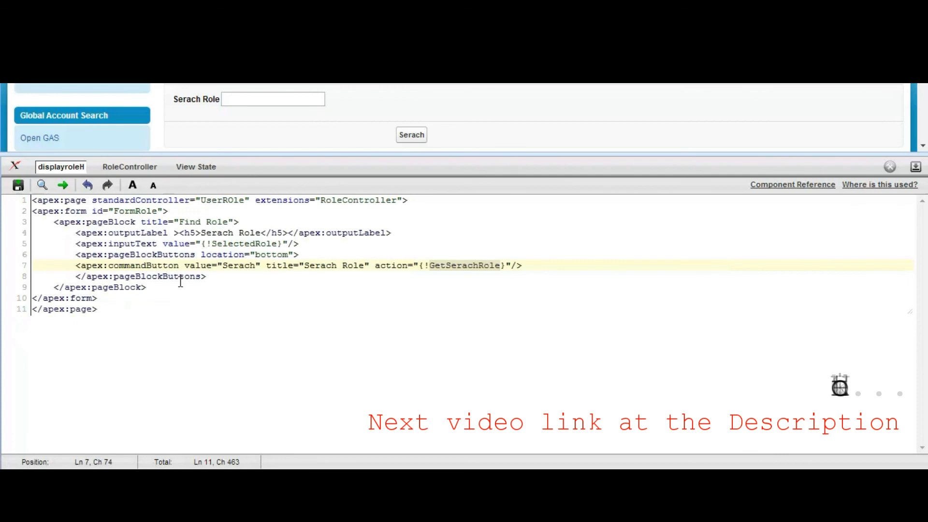